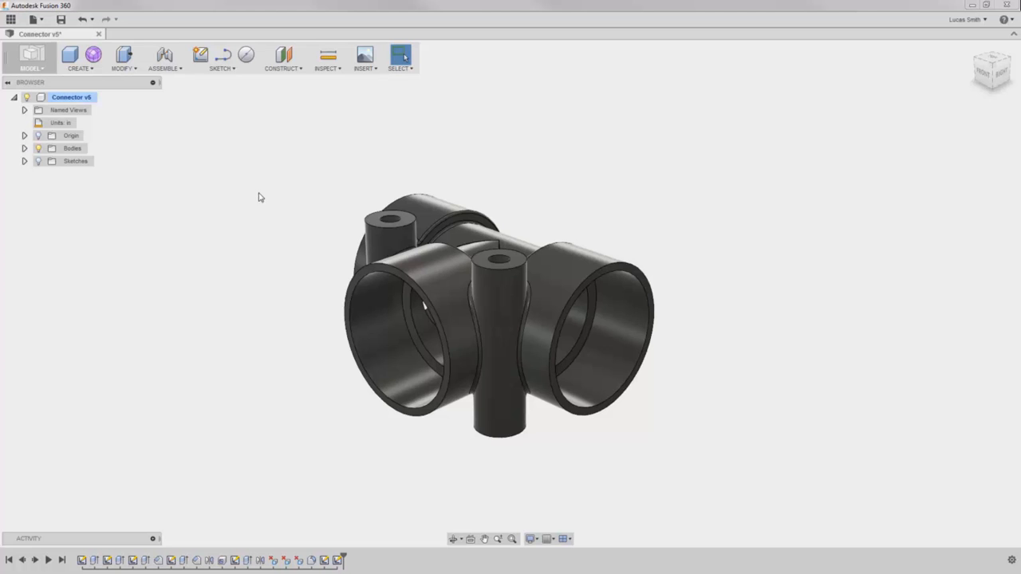
mouse_move(59, 169)
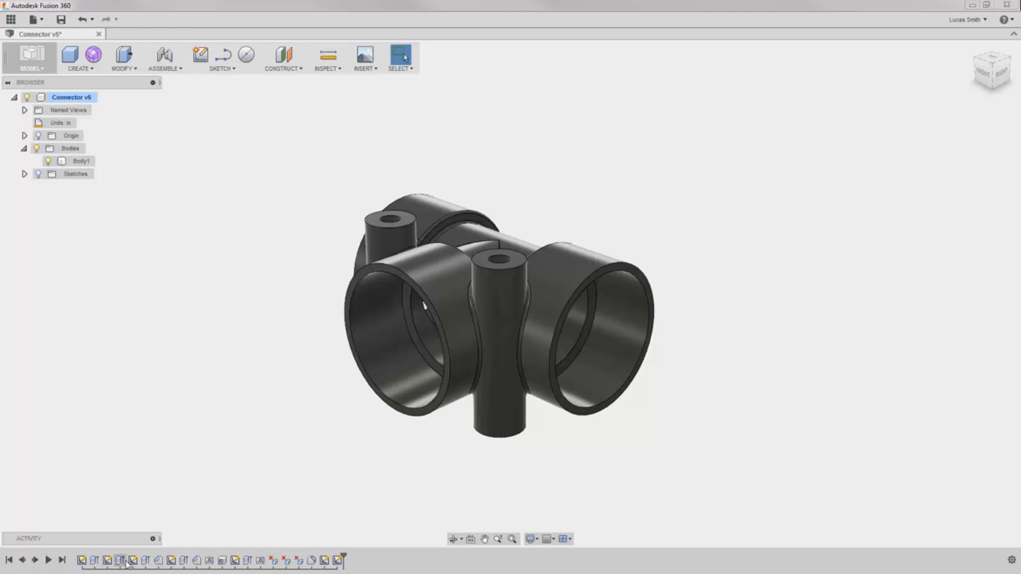
mouse_move(278, 380)
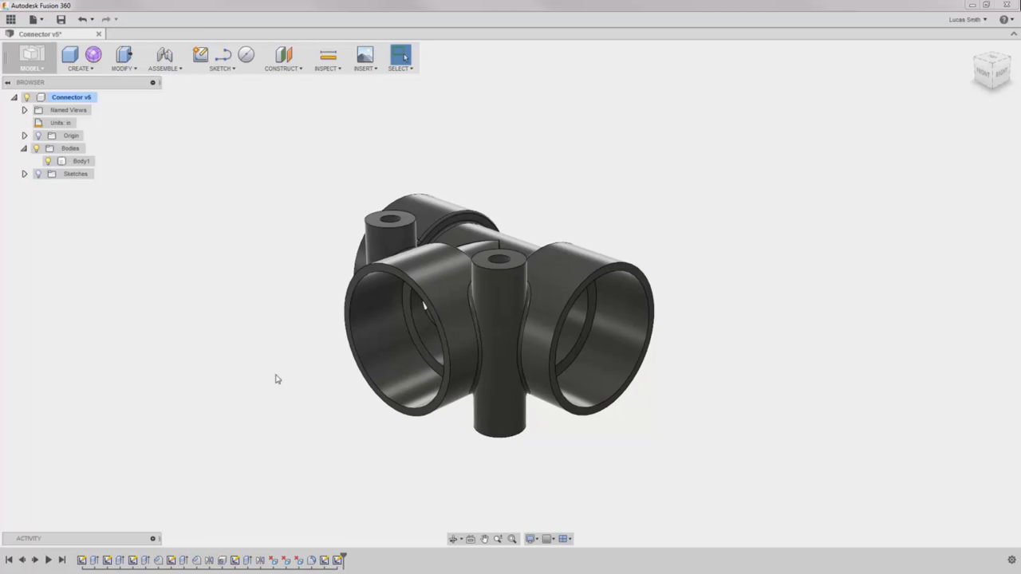
mouse_move(233, 306)
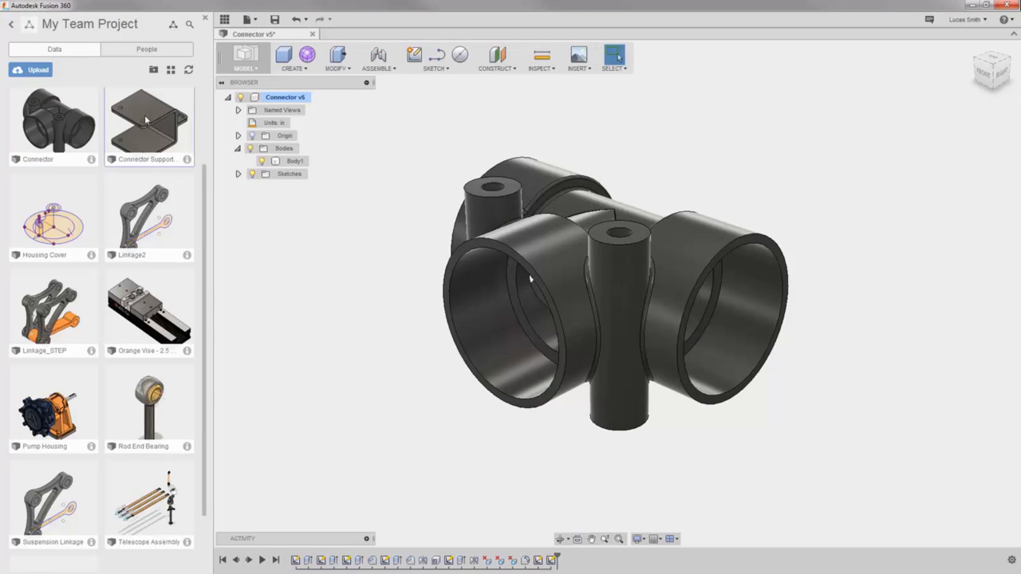
Step: Insert Connector Support Bracket into the current design and accept its placement in the Move dialog
right_click(147, 119)
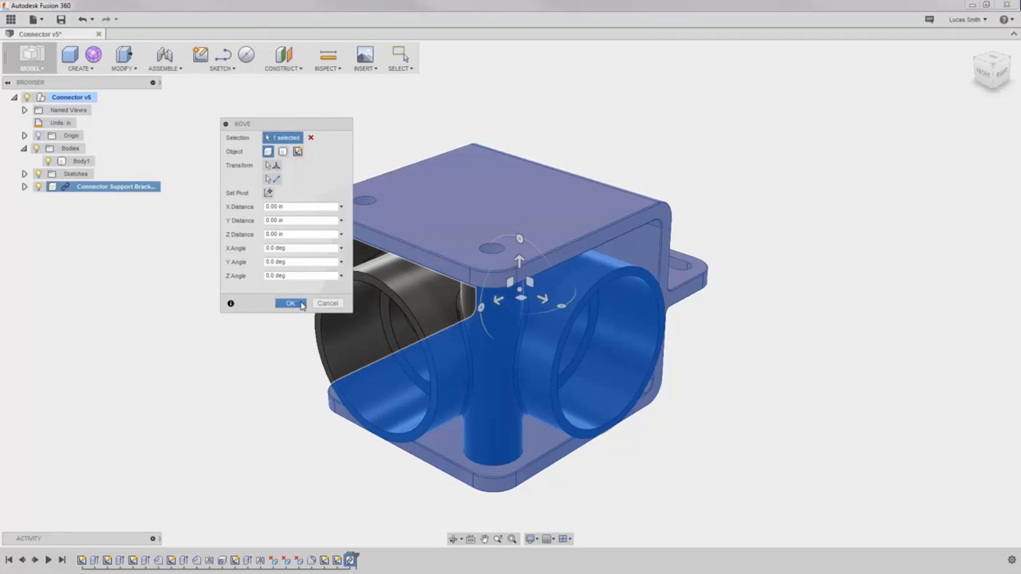
click(291, 303)
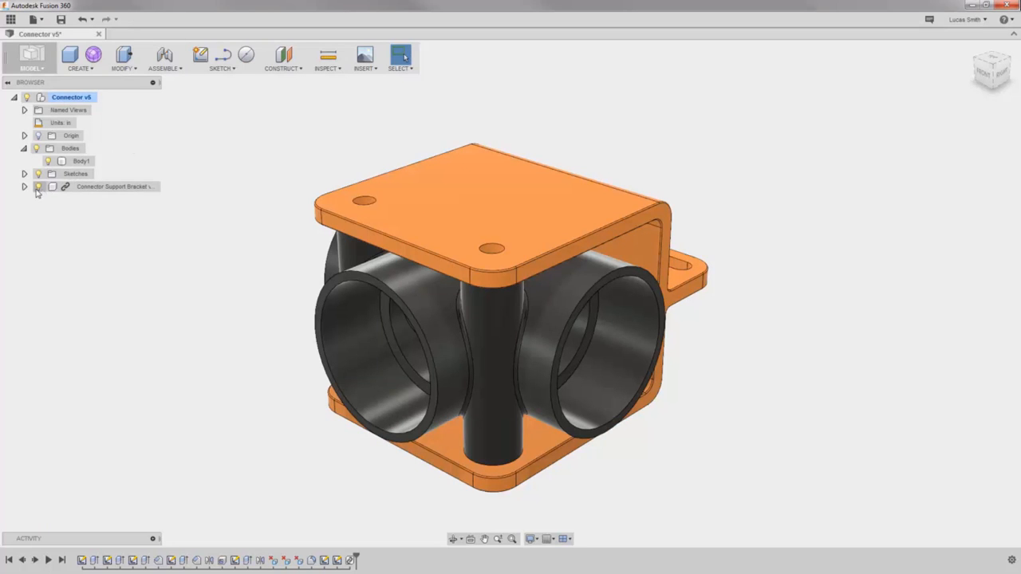
click(24, 187)
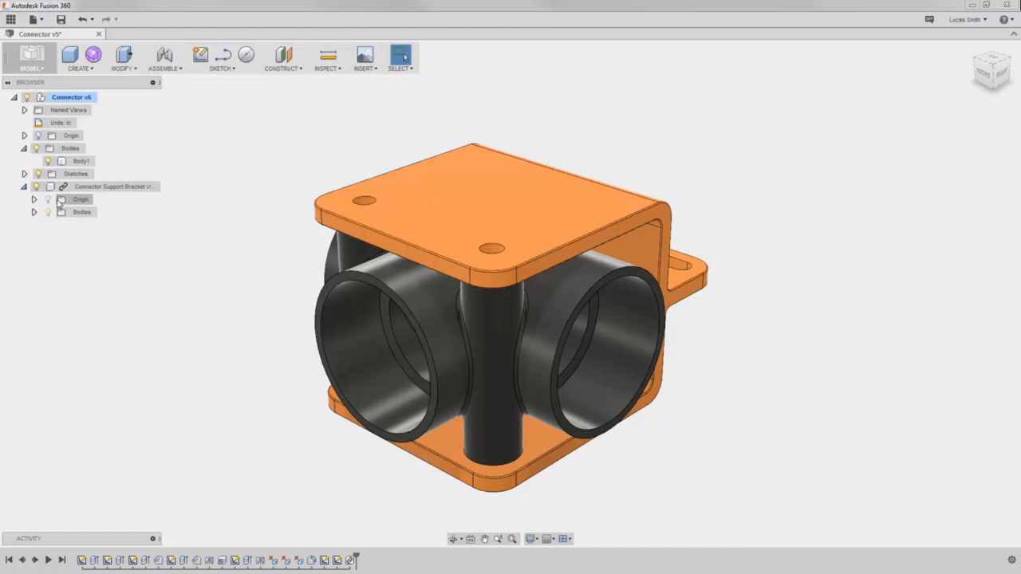
click(35, 212)
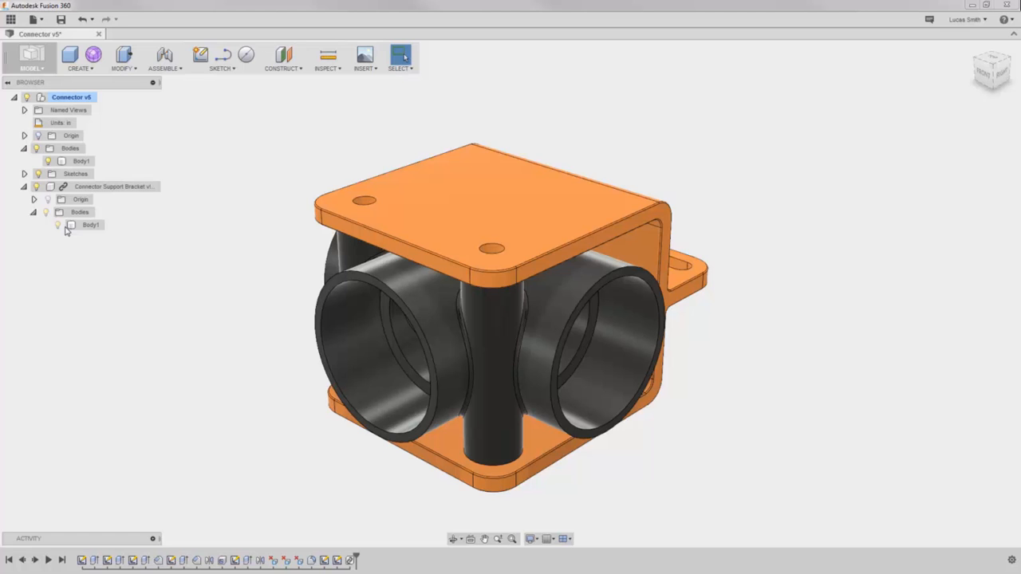
click(26, 187)
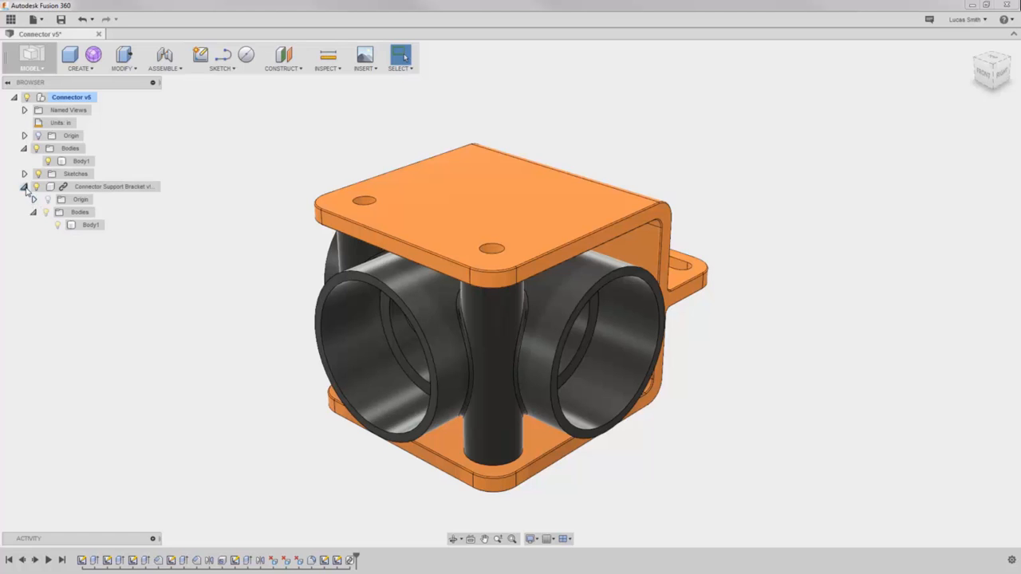
click(24, 187)
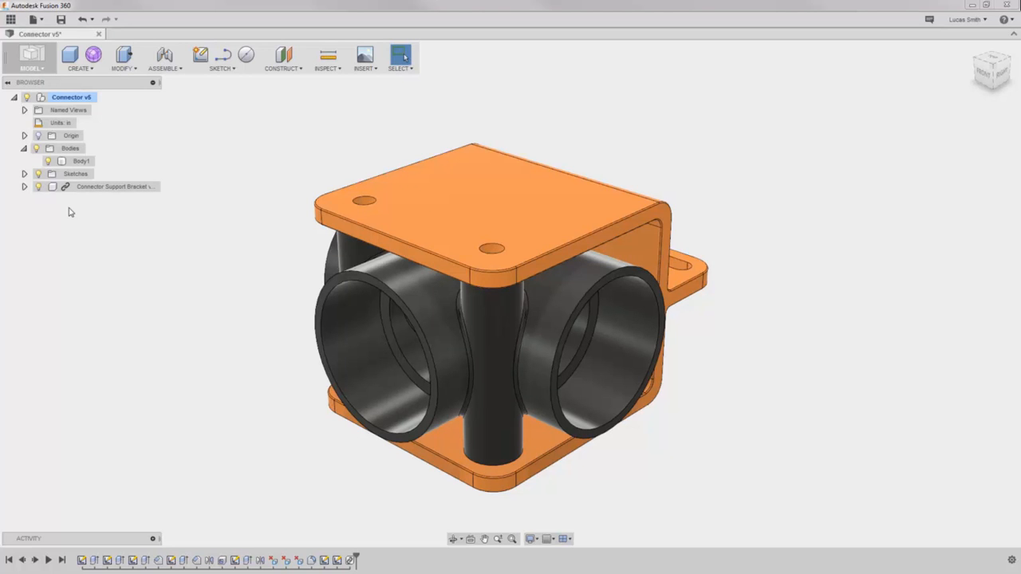
Step: Select the linked bracket component in the Browser and bring up its actions to get the latest version
click(115, 185)
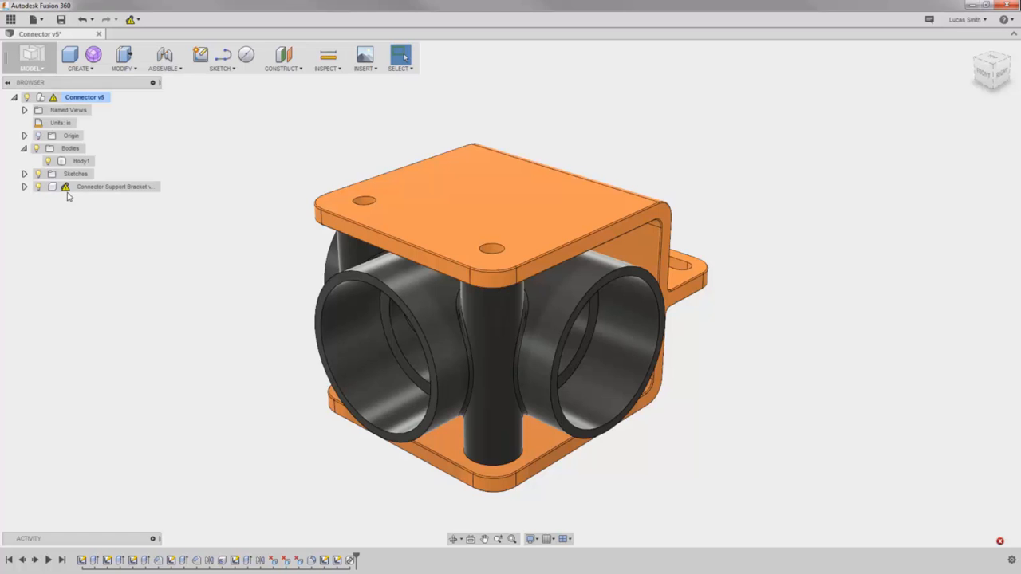
right_click(111, 186)
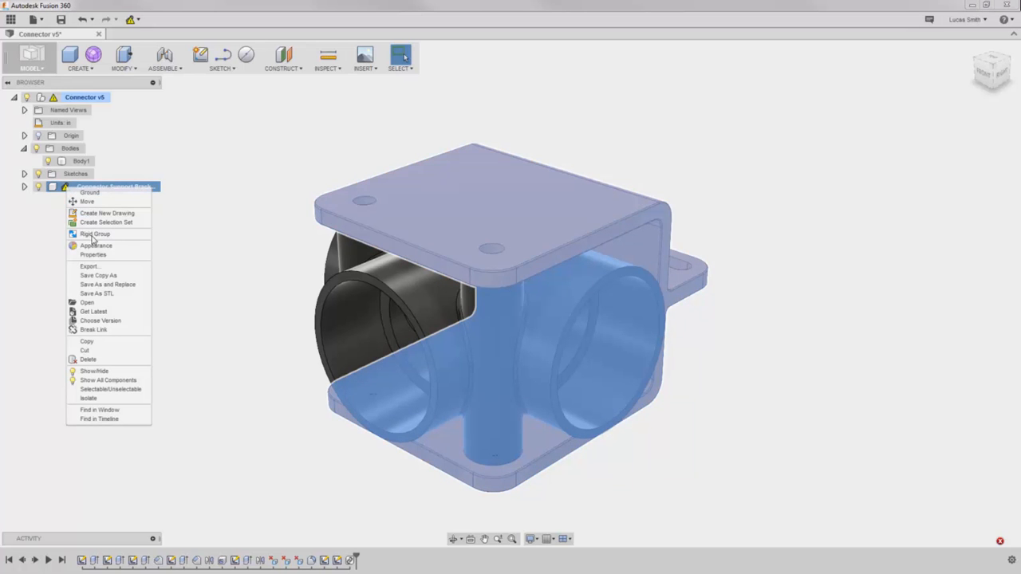
mouse_move(105, 311)
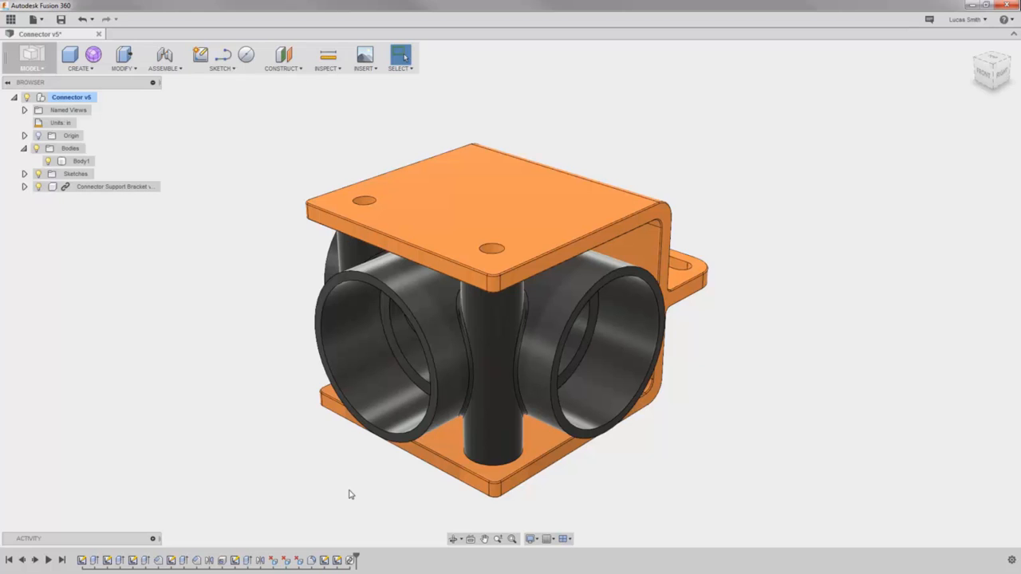
mouse_move(361, 389)
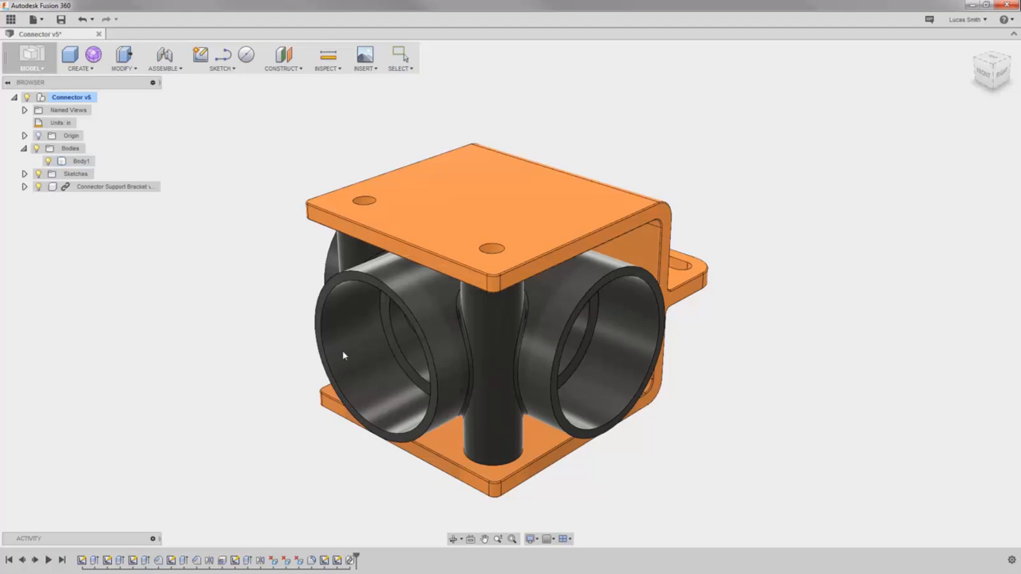
mouse_move(354, 351)
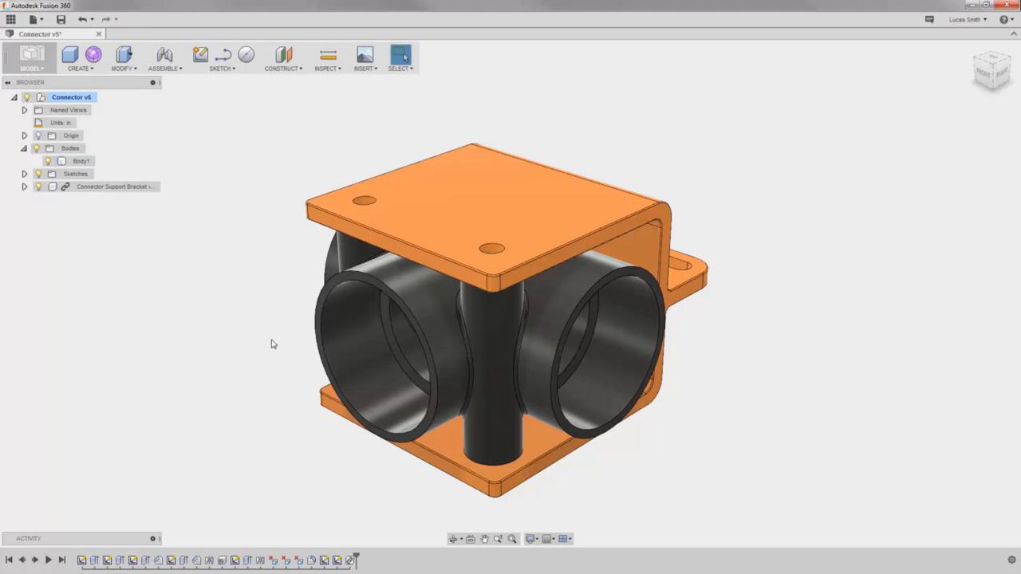
mouse_move(274, 335)
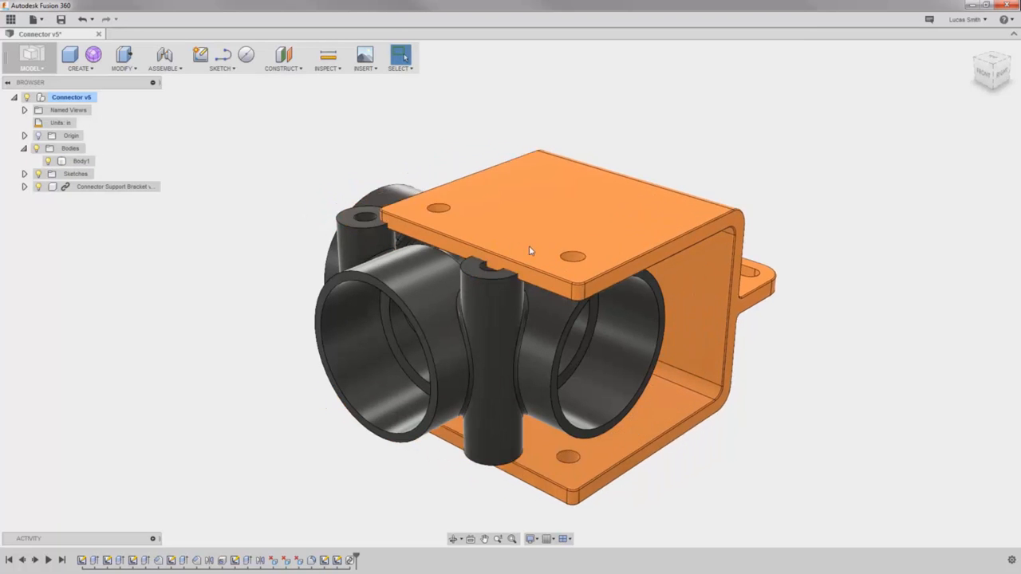
Step: Drag the bracket clear of the connector and hide it with its Browser eye icon
drag(530, 252, 630, 231)
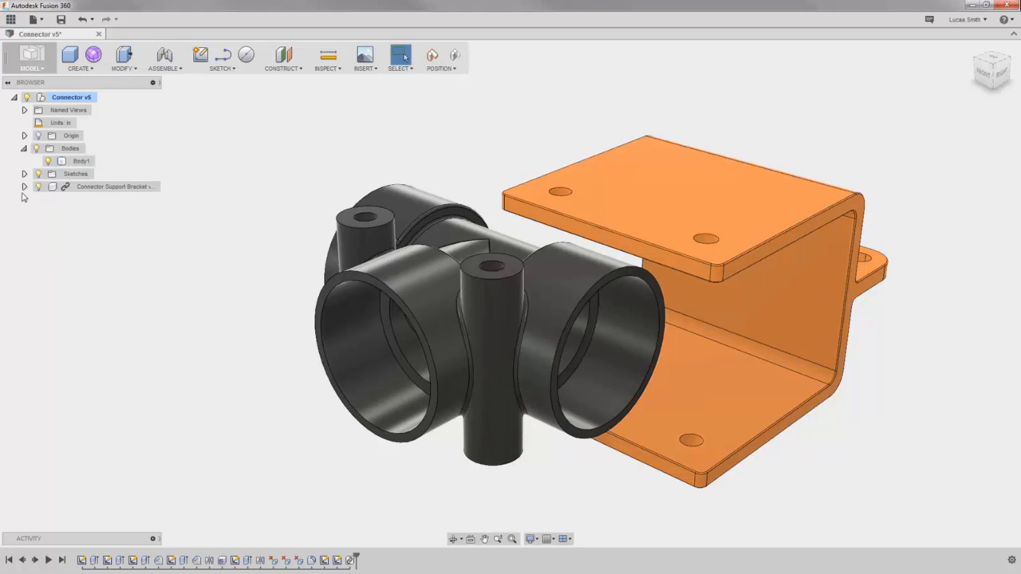
click(24, 185)
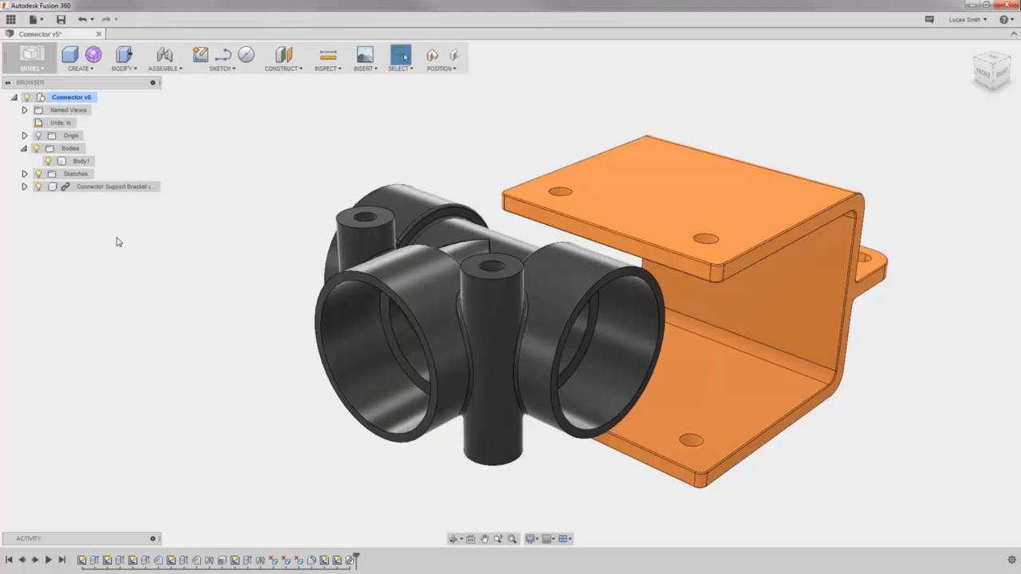
mouse_move(111, 111)
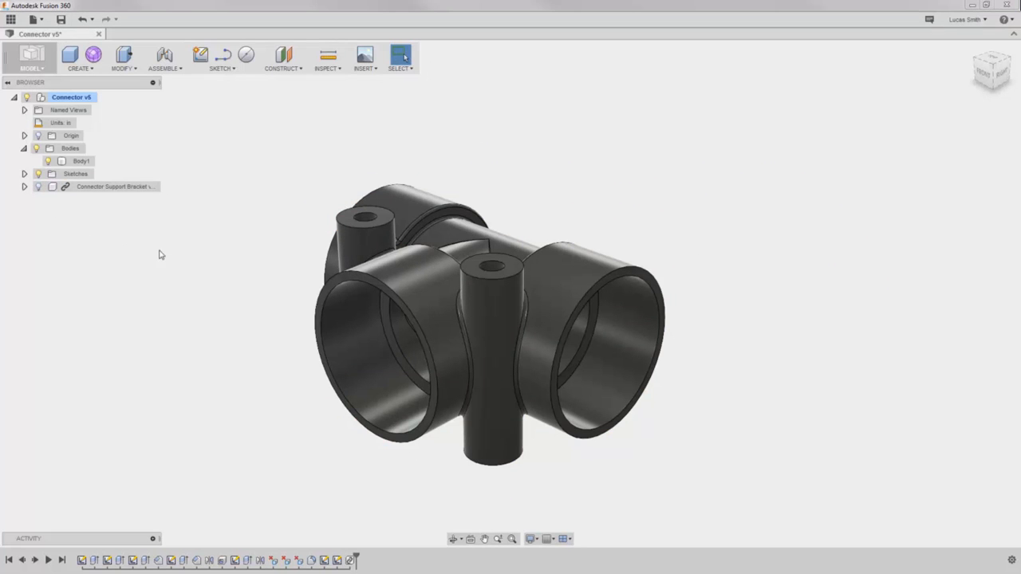
mouse_move(214, 237)
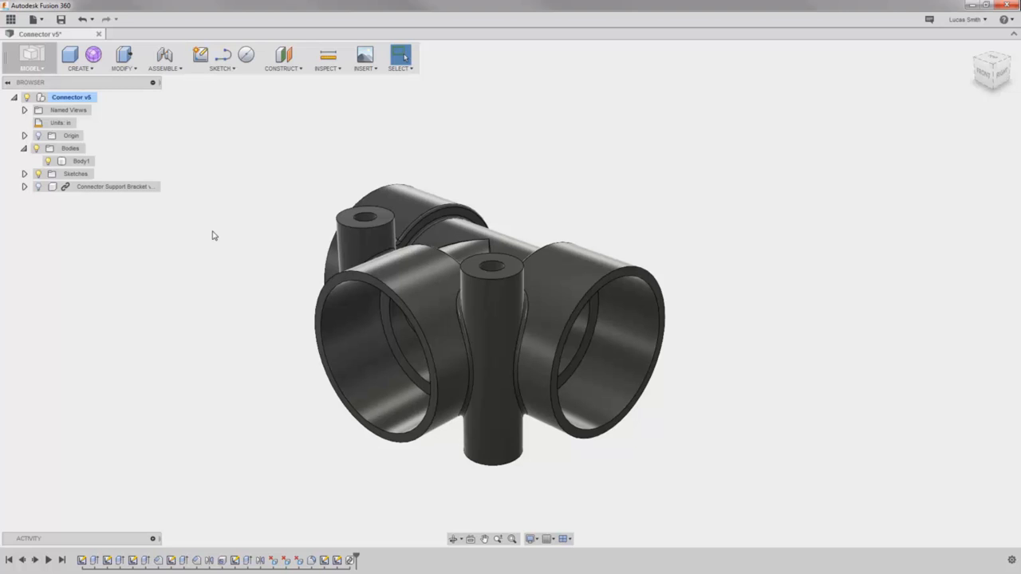
mouse_move(207, 231)
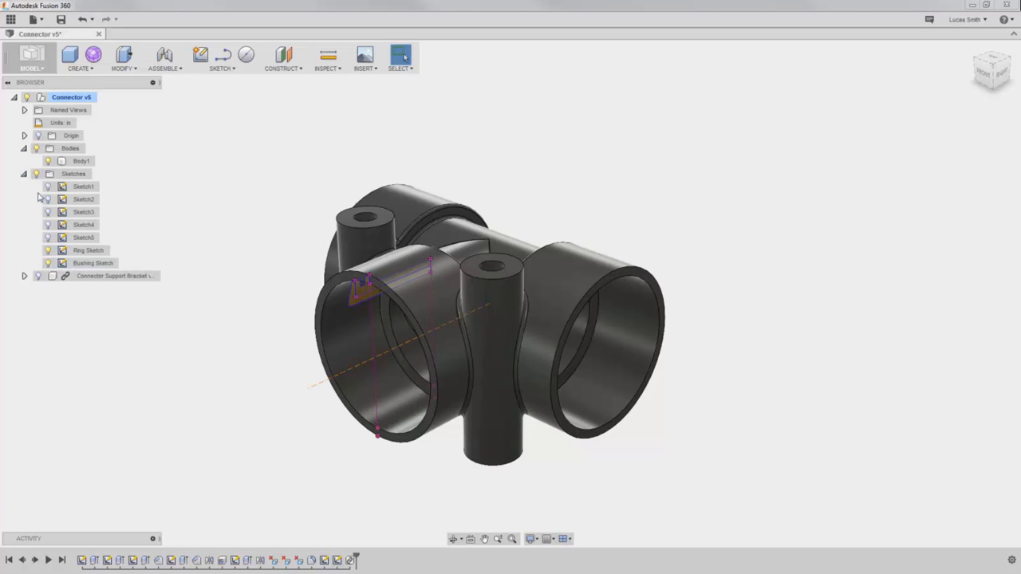
Step: Collapse the Sketches folder and reach the solid creation features for the next revolve
click(24, 174)
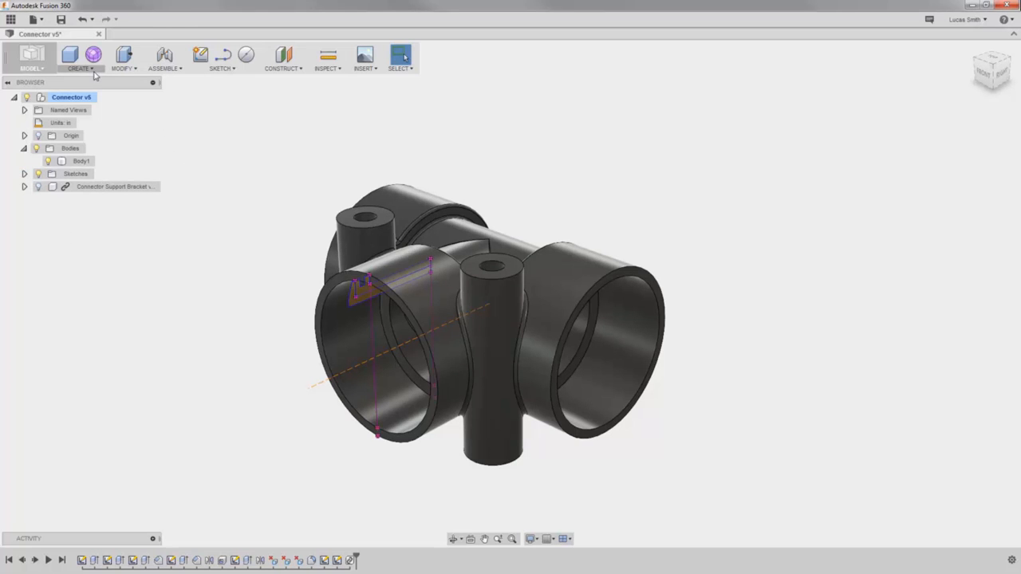
click(80, 58)
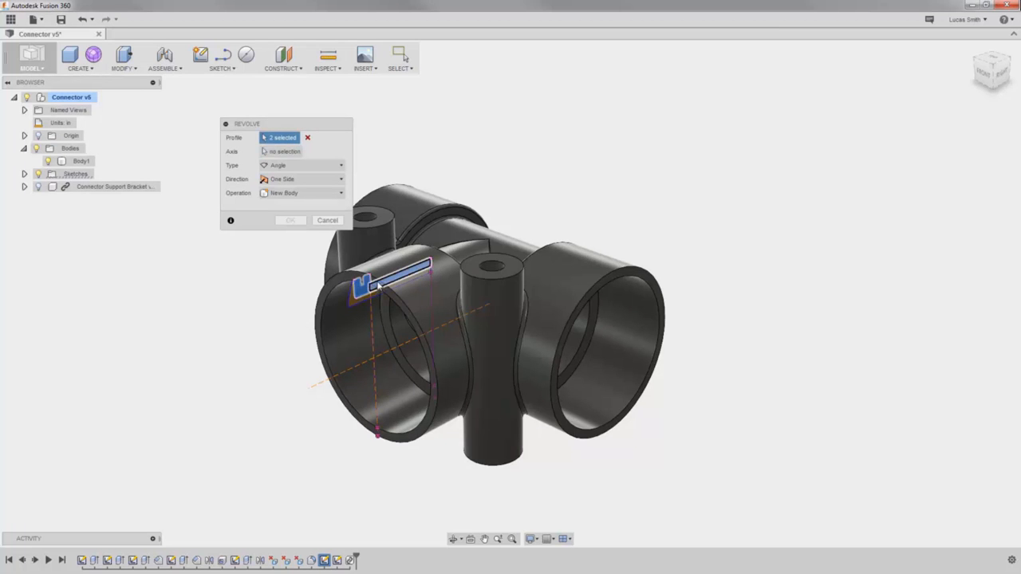
Step: Revolve the ring profile about the pipe axis as a New Body, creating the orange ring
click(284, 150)
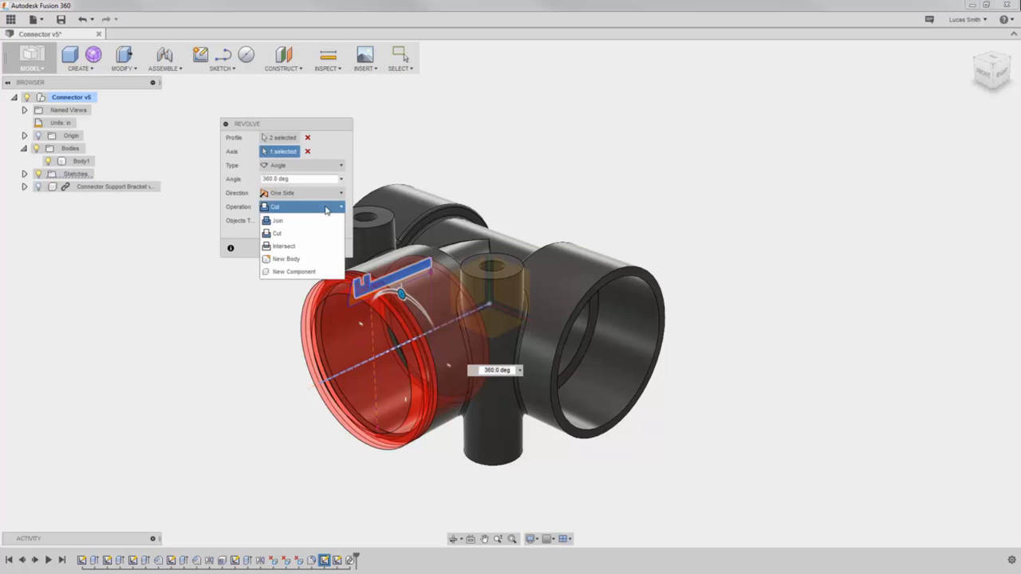
mouse_move(303, 259)
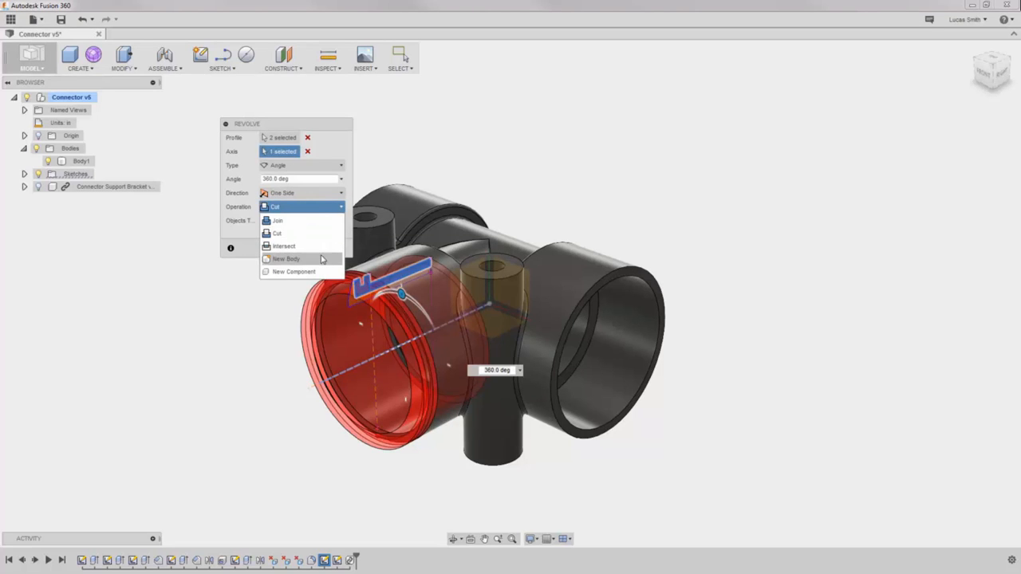
mouse_move(323, 262)
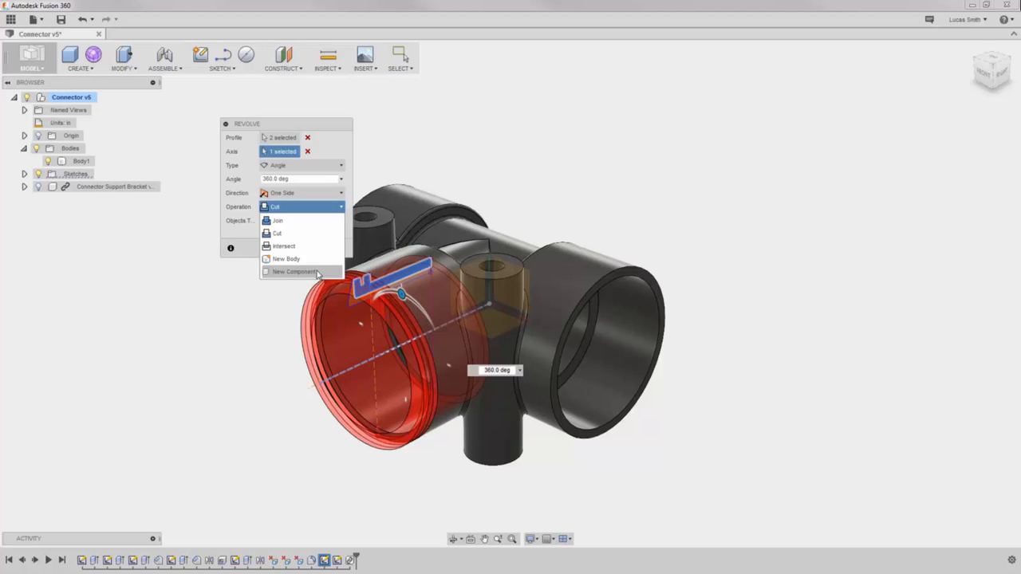
click(285, 259)
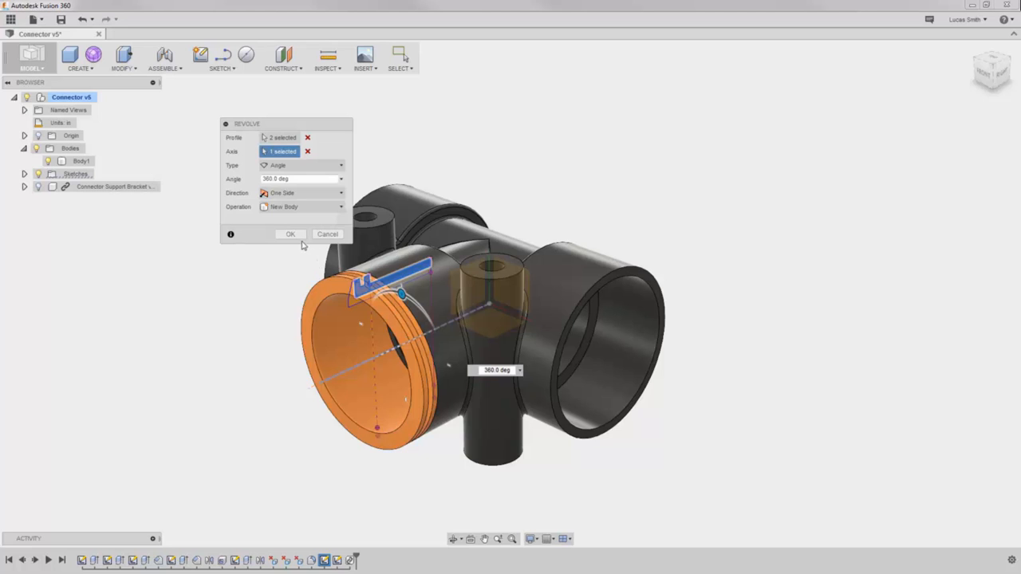
click(291, 233)
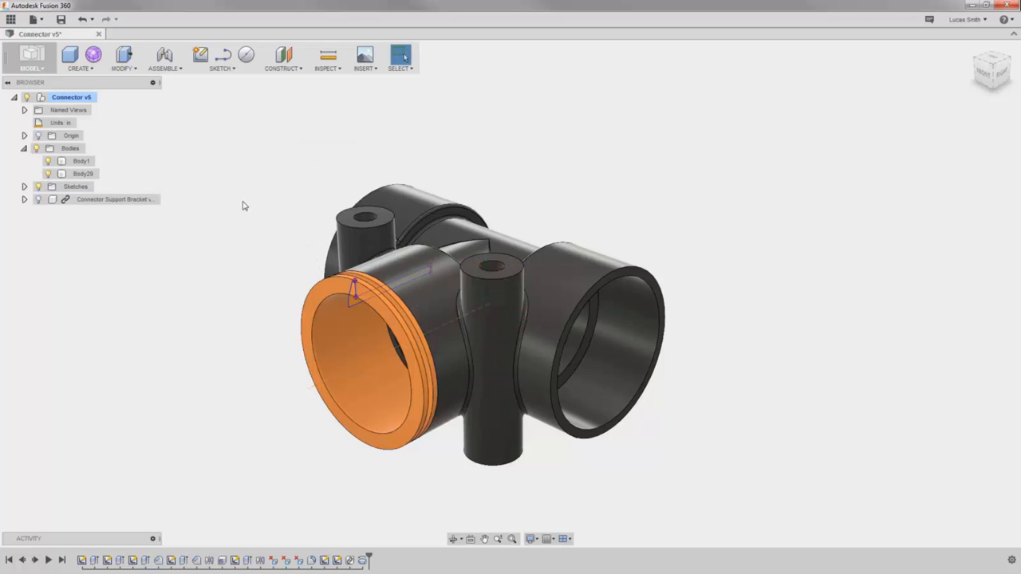
click(83, 174)
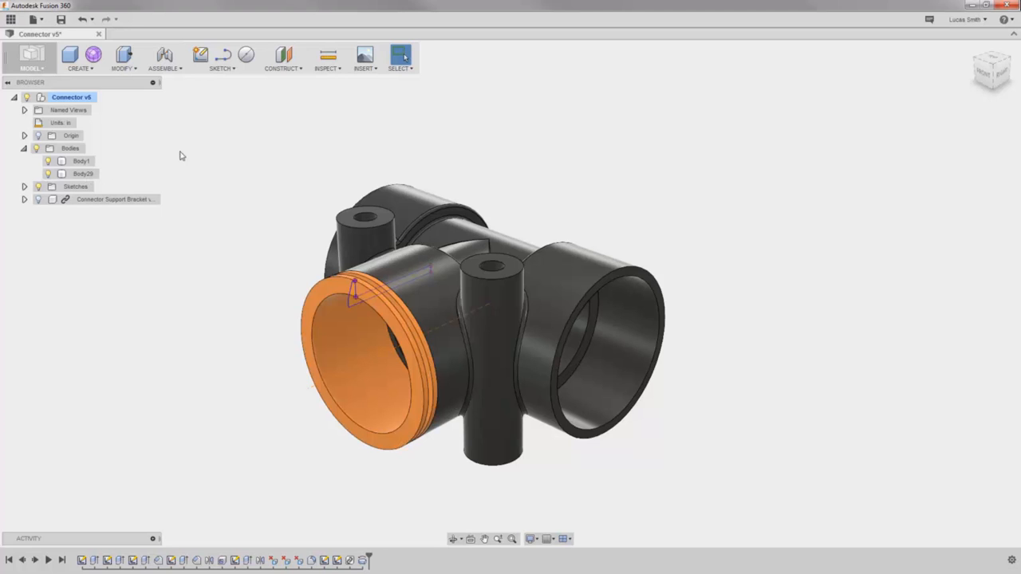
Step: Circular-pattern the ring body around the connector's central axis and expand the pattern group
click(80, 58)
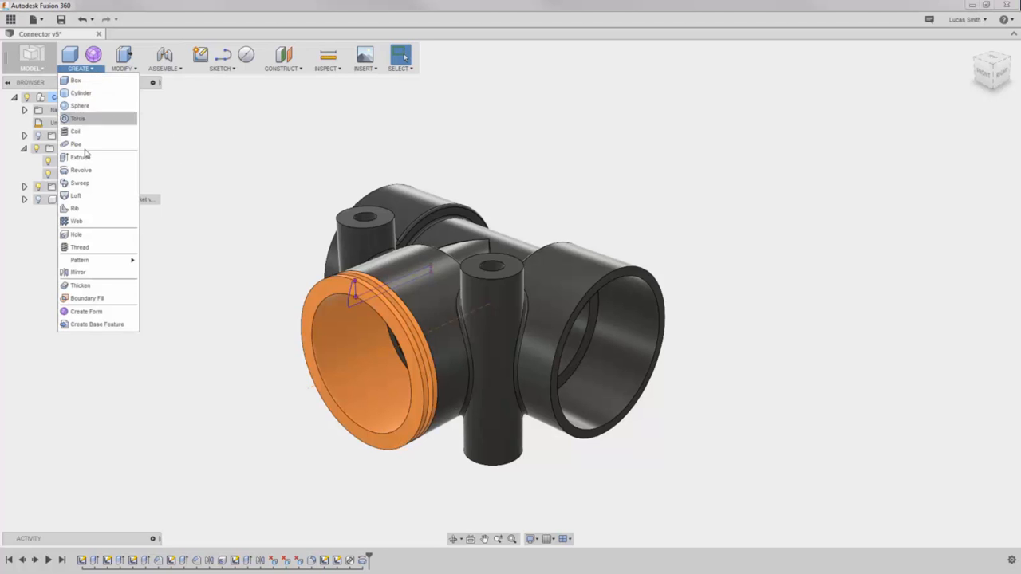
mouse_move(79, 260)
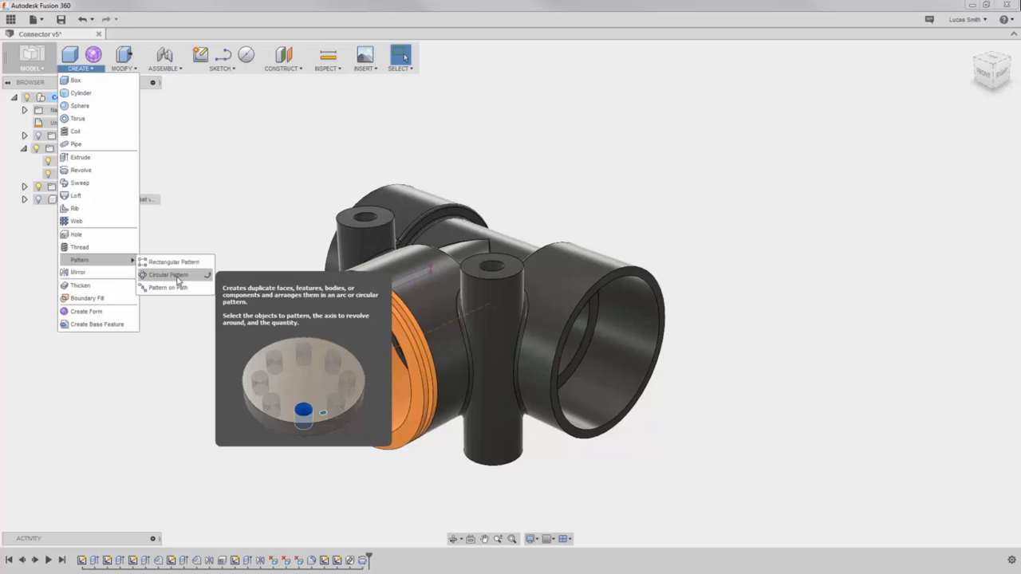
click(167, 275)
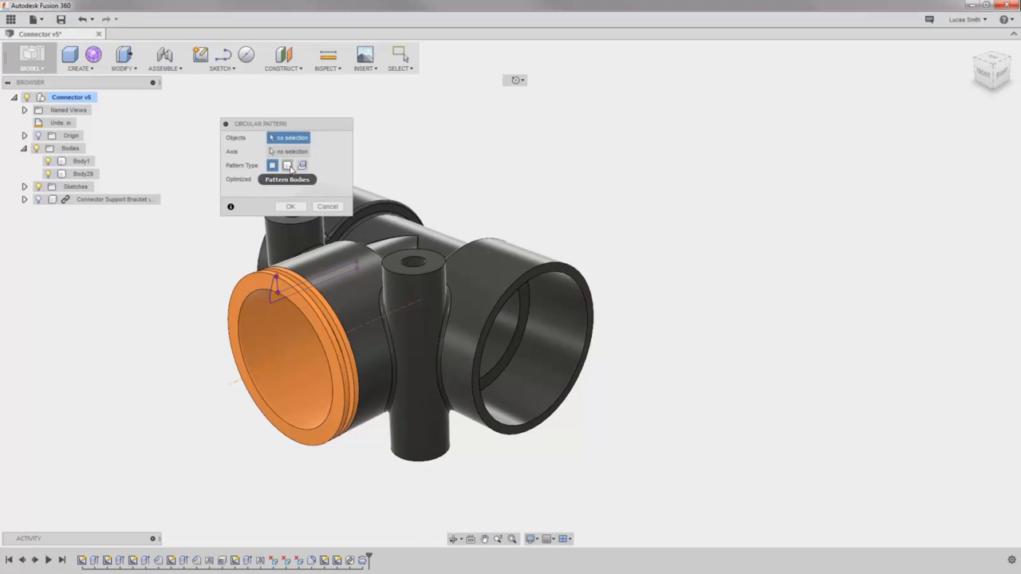
click(295, 343)
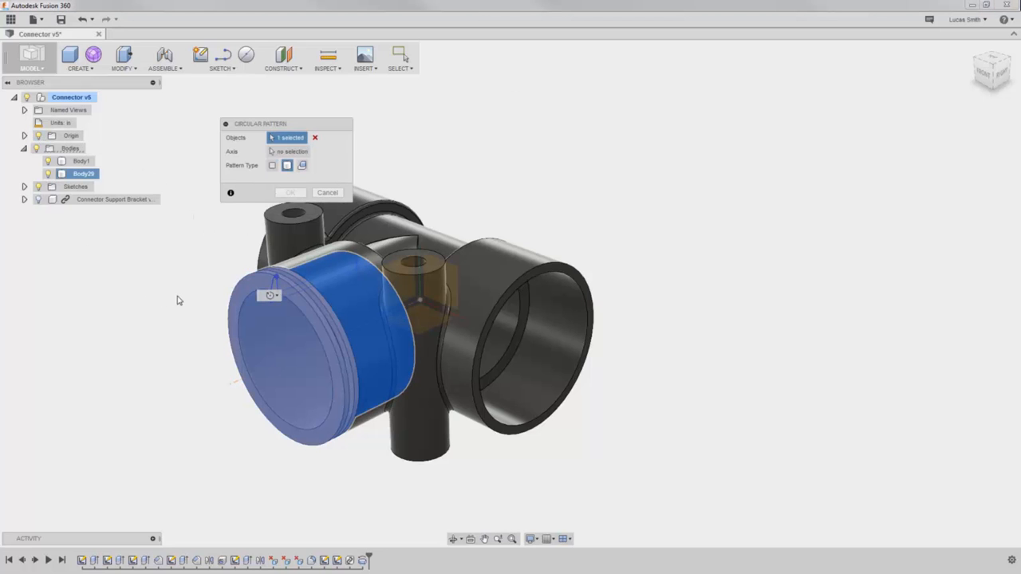
drag(179, 300, 169, 260)
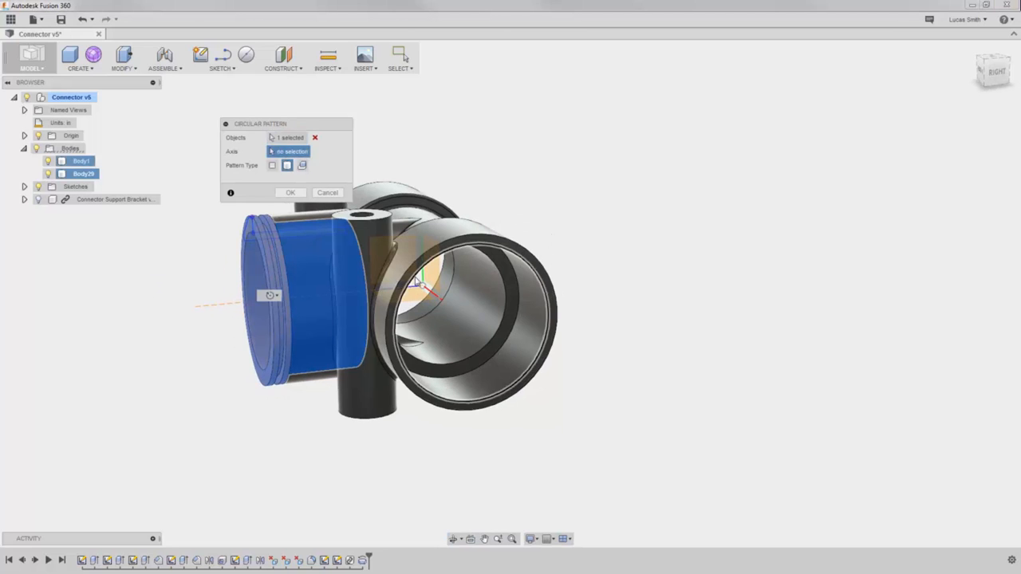
click(421, 284)
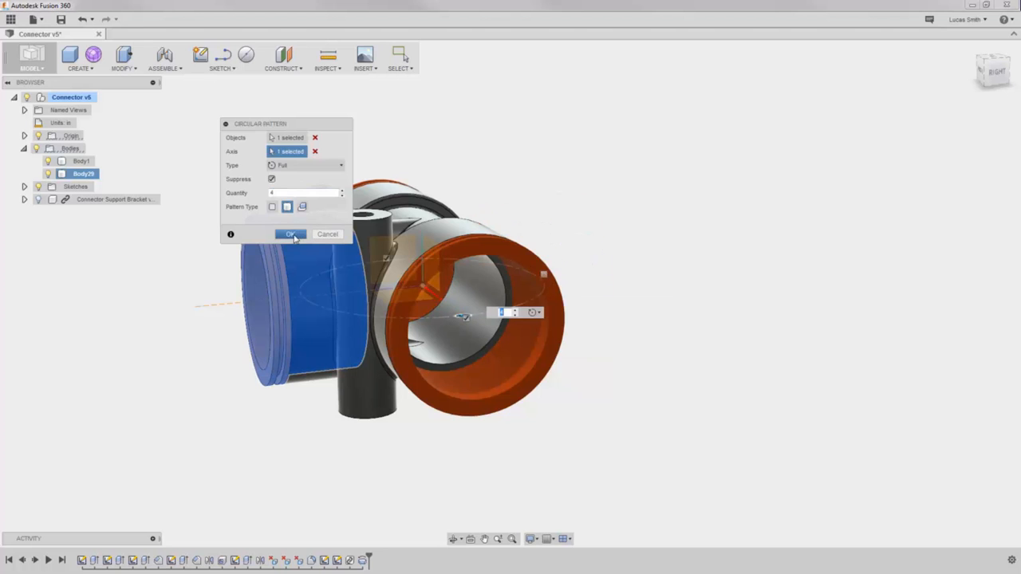
click(290, 233)
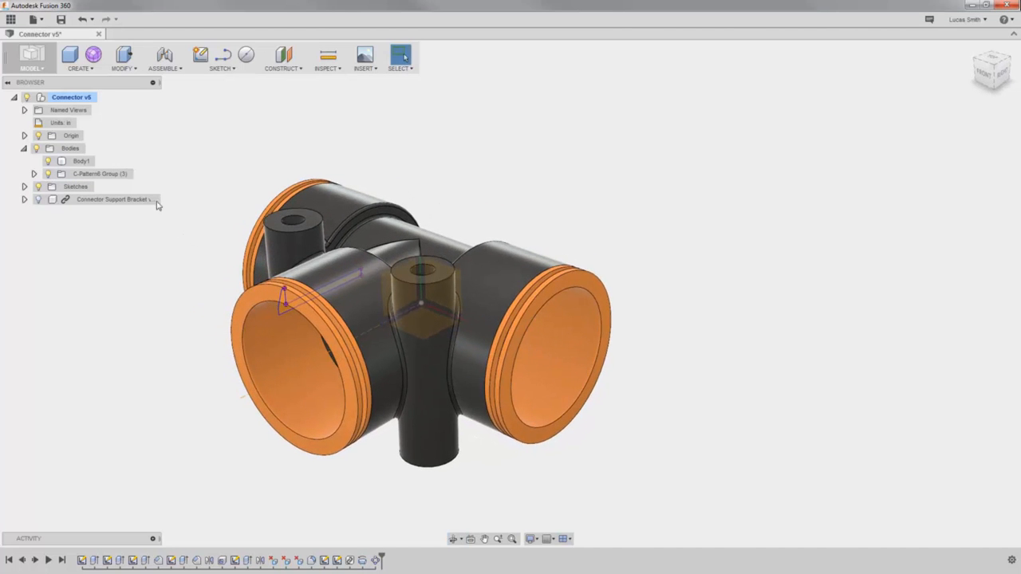
click(34, 174)
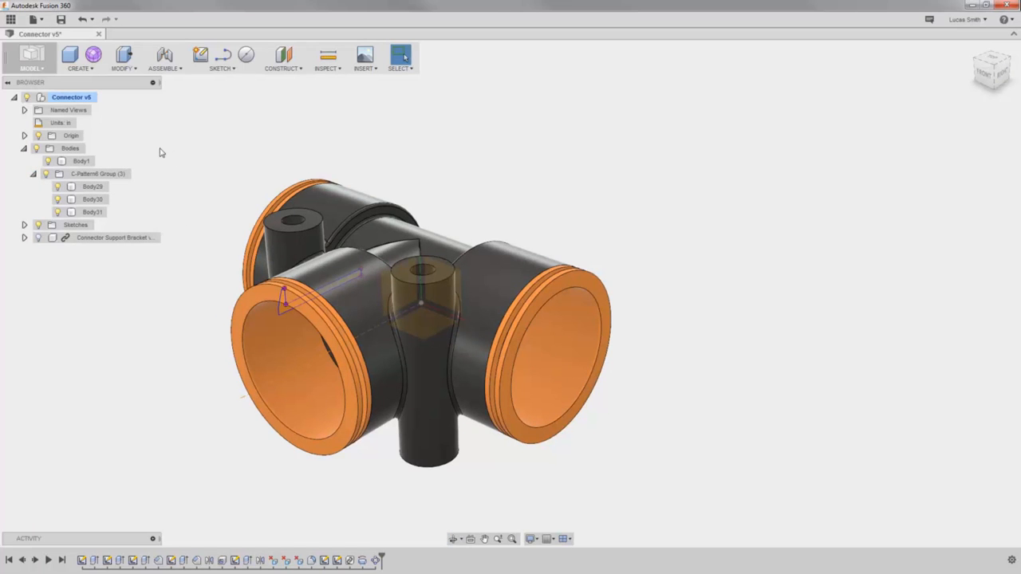
mouse_move(134, 76)
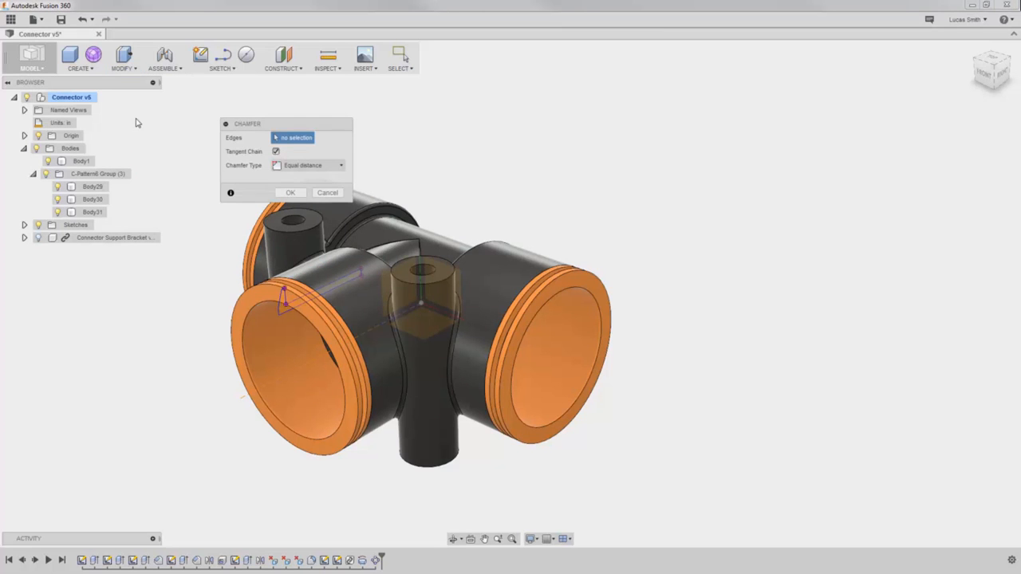
Step: Start a 0.02 chamfer on a ring edge before cancelling and undoing the rings
click(239, 300)
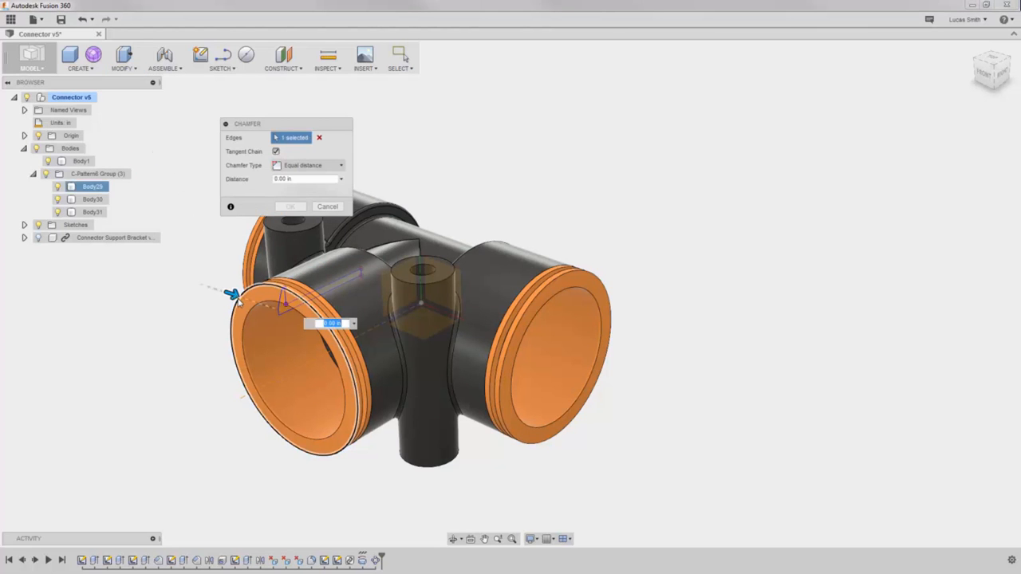
text(0.02)
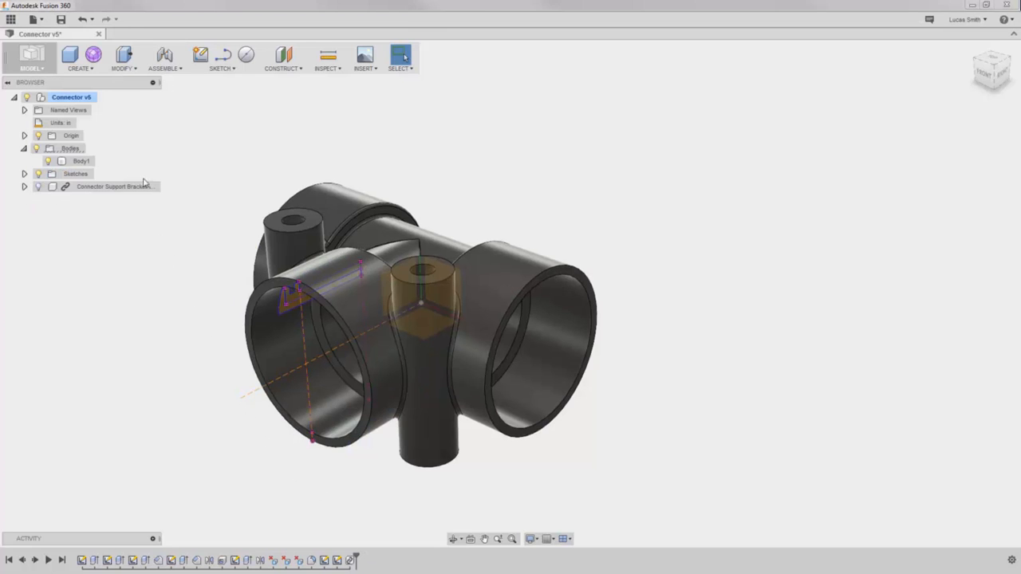
Step: Revolve the ring profile as a New Component at the left opening
click(80, 57)
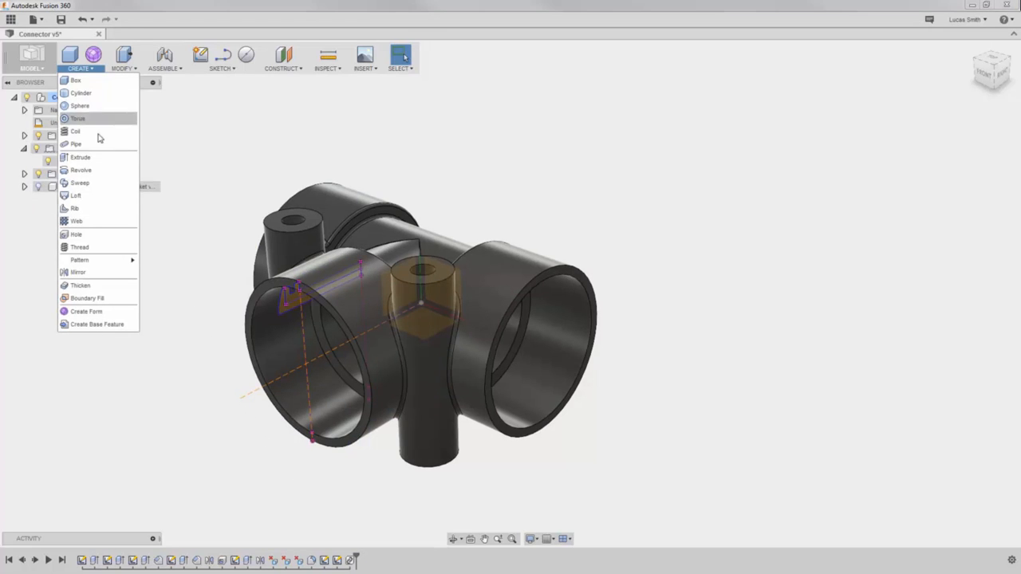
click(79, 169)
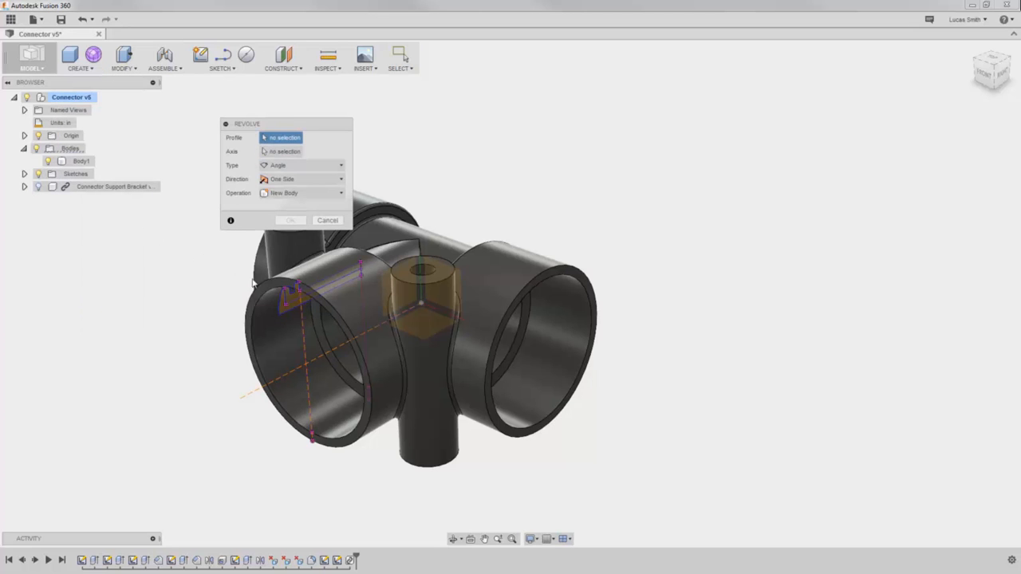
click(319, 284)
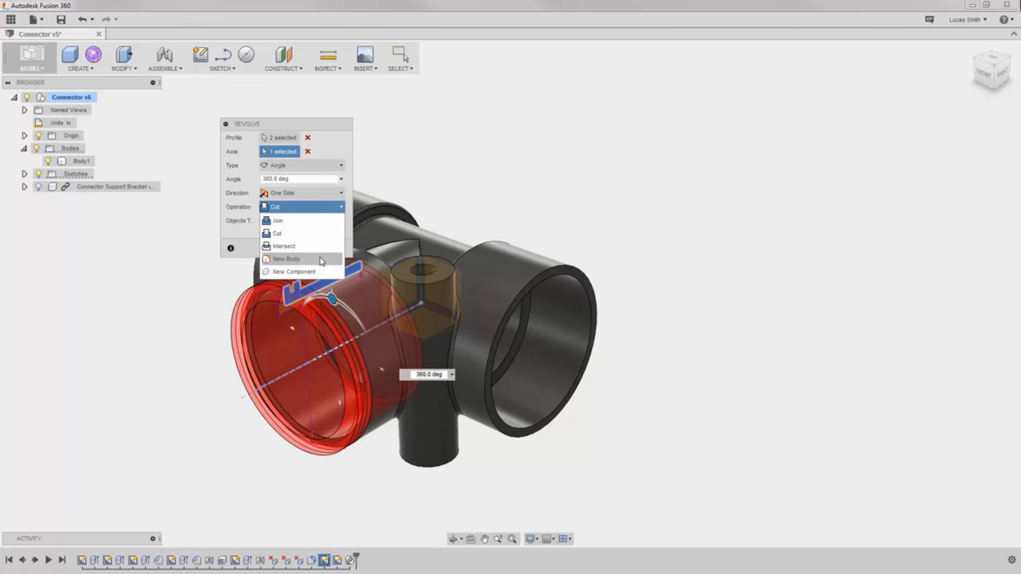
click(294, 272)
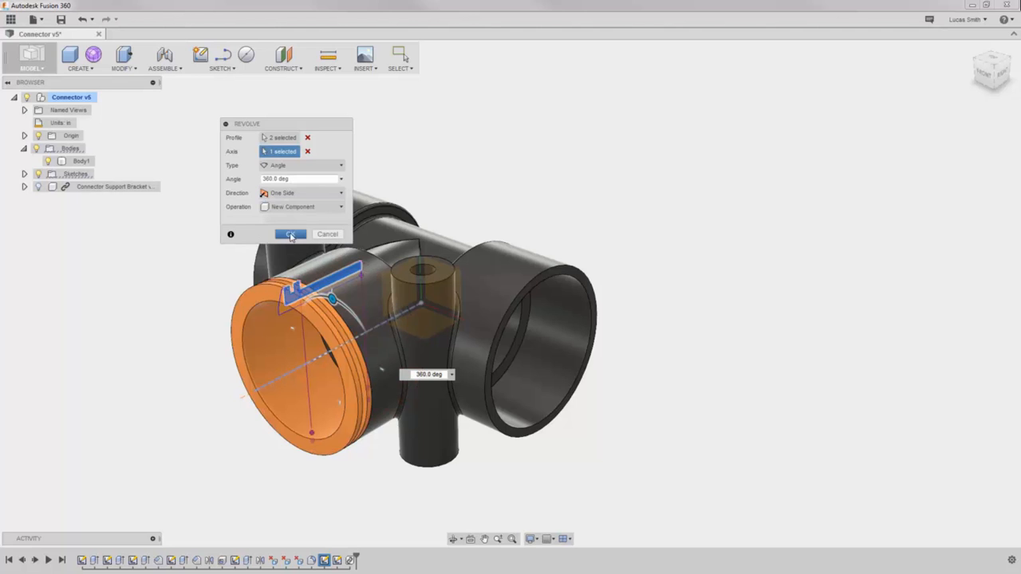
click(290, 233)
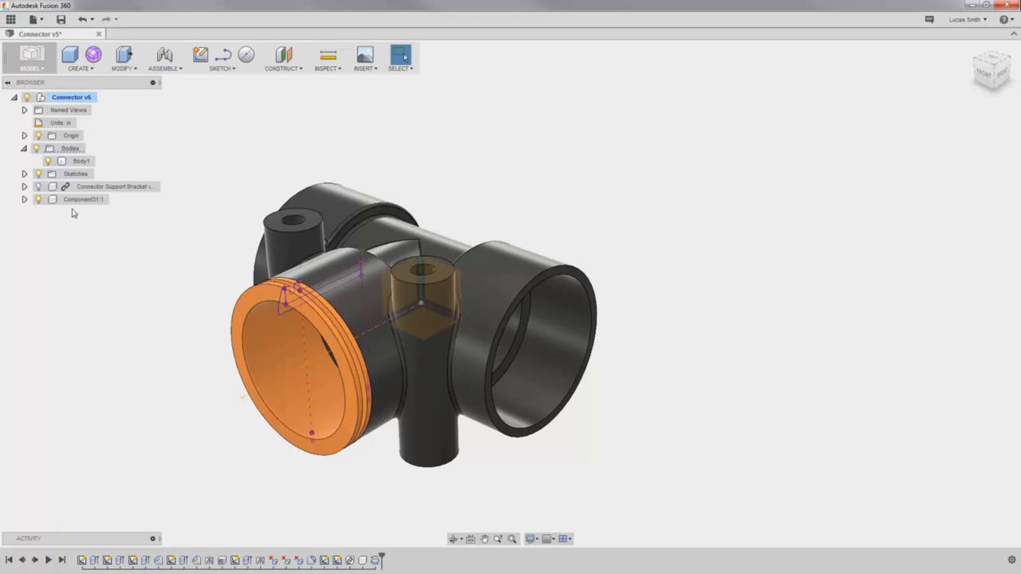
Step: Expand Component1 and its Bodies in the Browser to show Body1
click(24, 198)
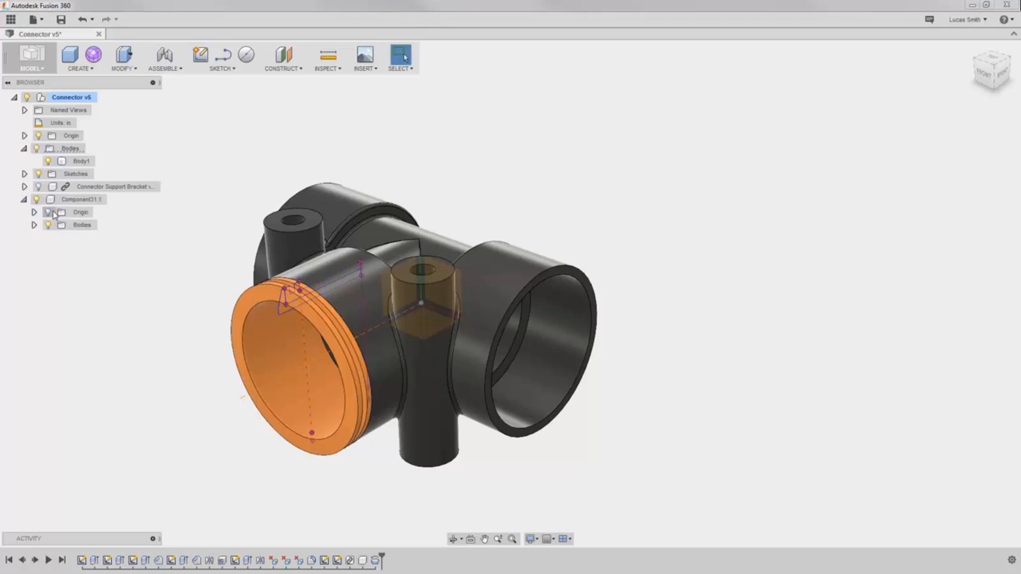
click(33, 225)
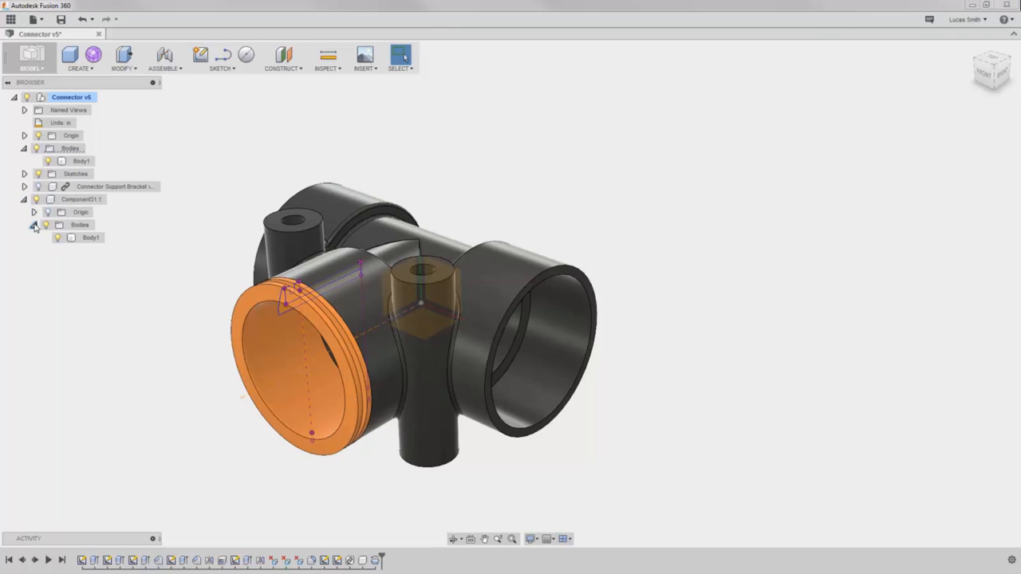
click(89, 237)
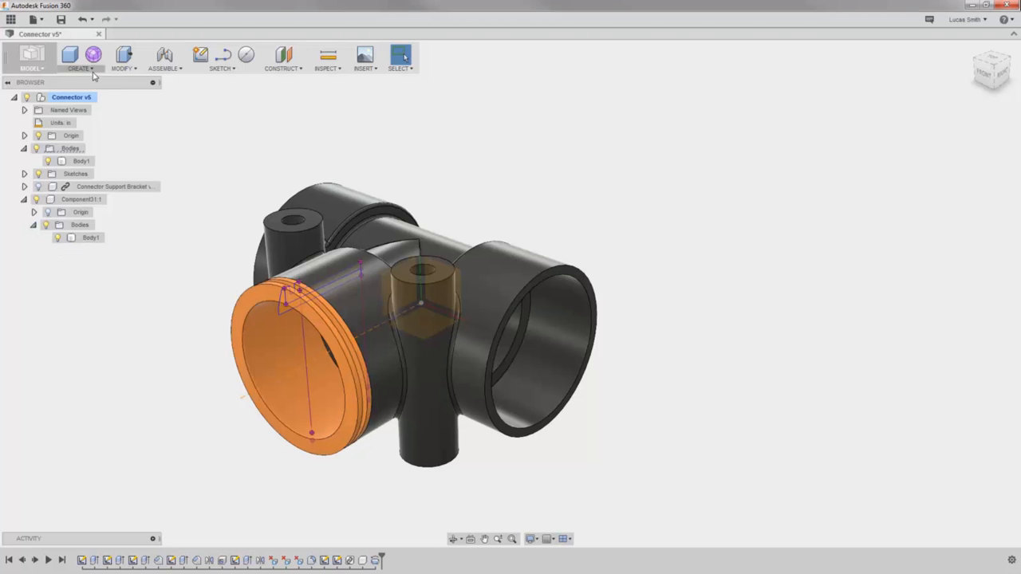
Step: Circular-pattern the ring component with quantity 4 around the connector
click(80, 58)
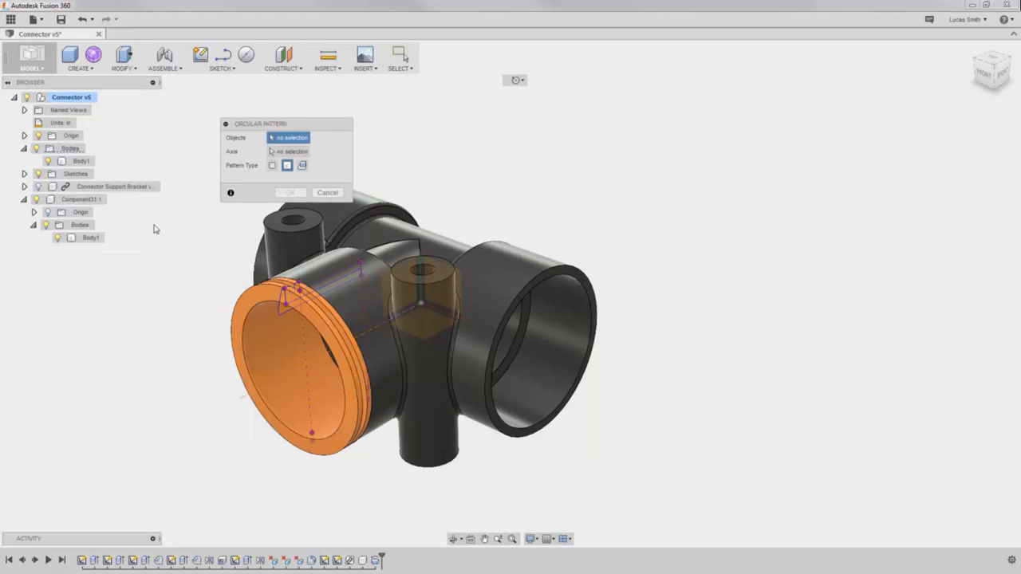
click(80, 198)
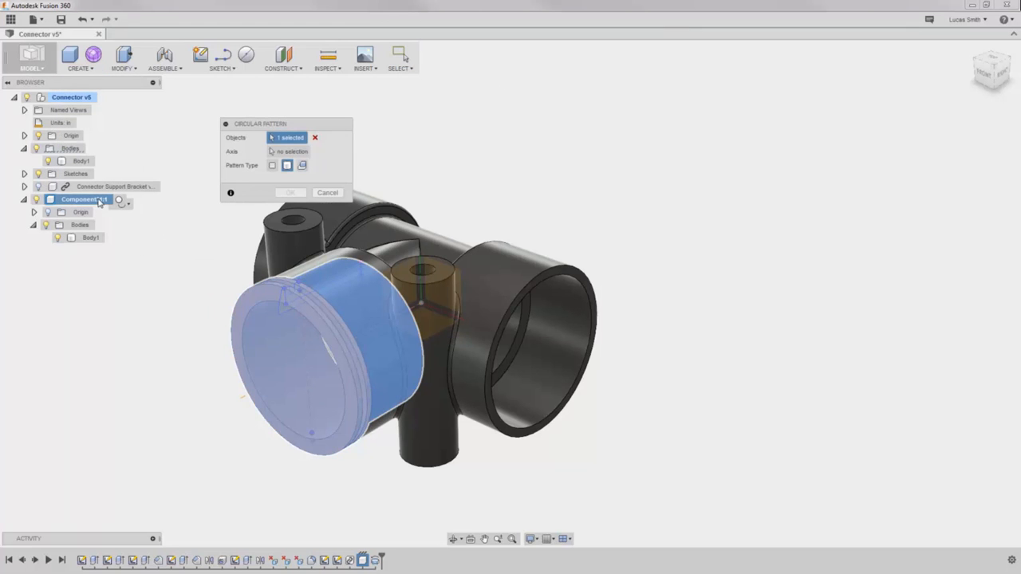
click(290, 151)
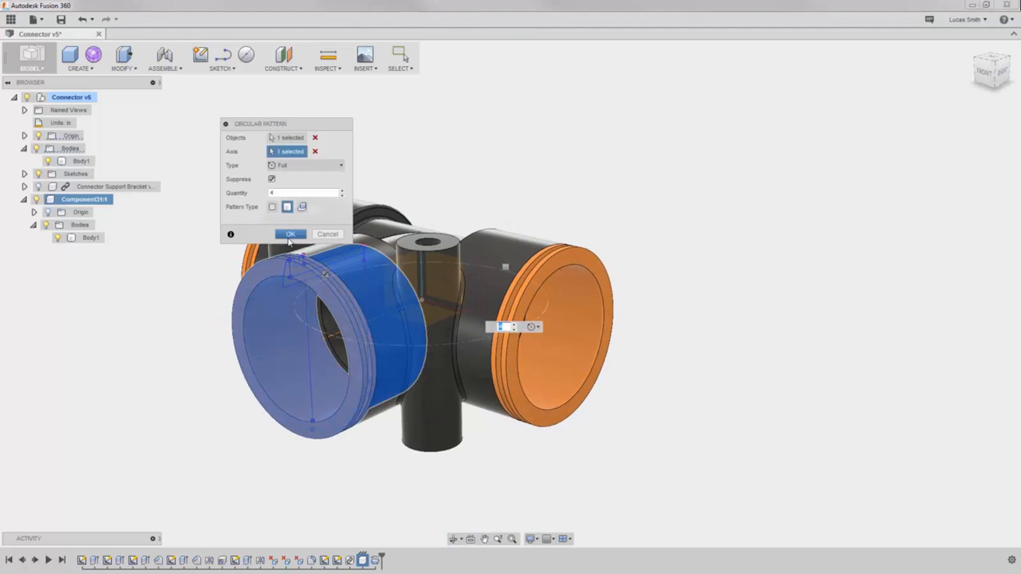
click(290, 233)
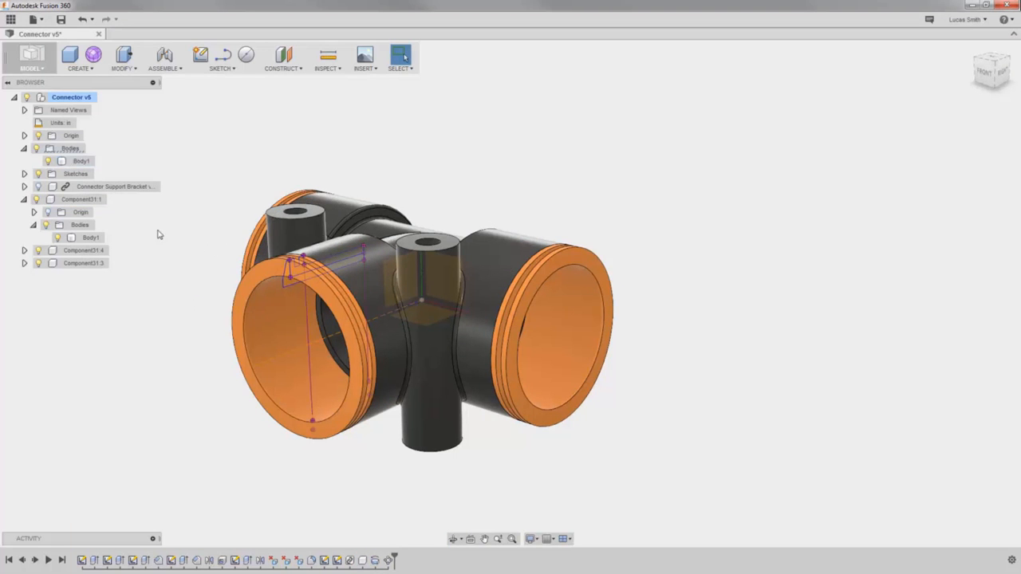
Step: Collapse the first ring and begin renaming the ring components Ring 1, Ring 3 and Ring 4
click(24, 198)
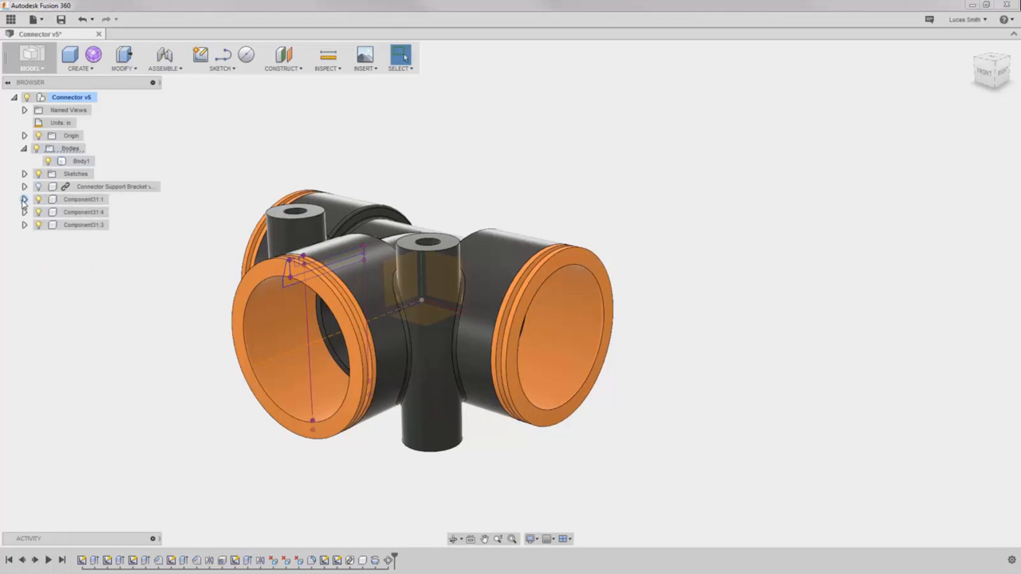
click(83, 198)
text(Ring)
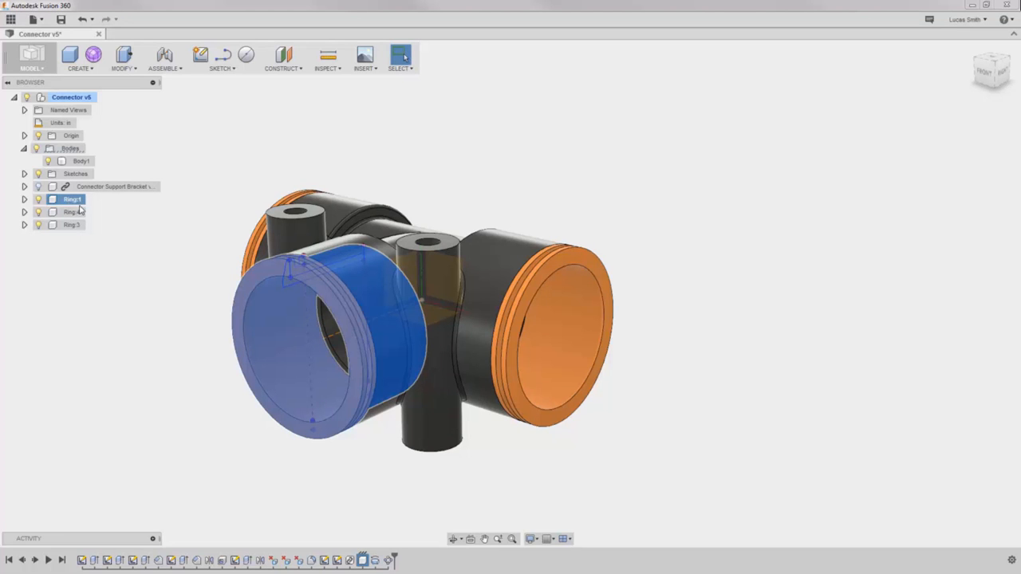
mouse_move(92, 233)
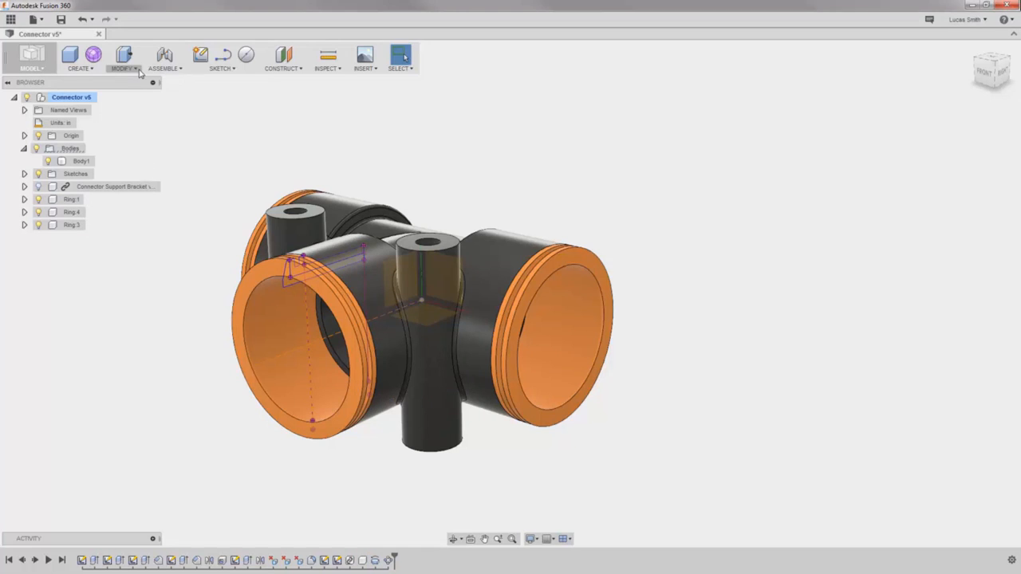
Step: Start a chamfer on the ring and select one of its edges
click(122, 67)
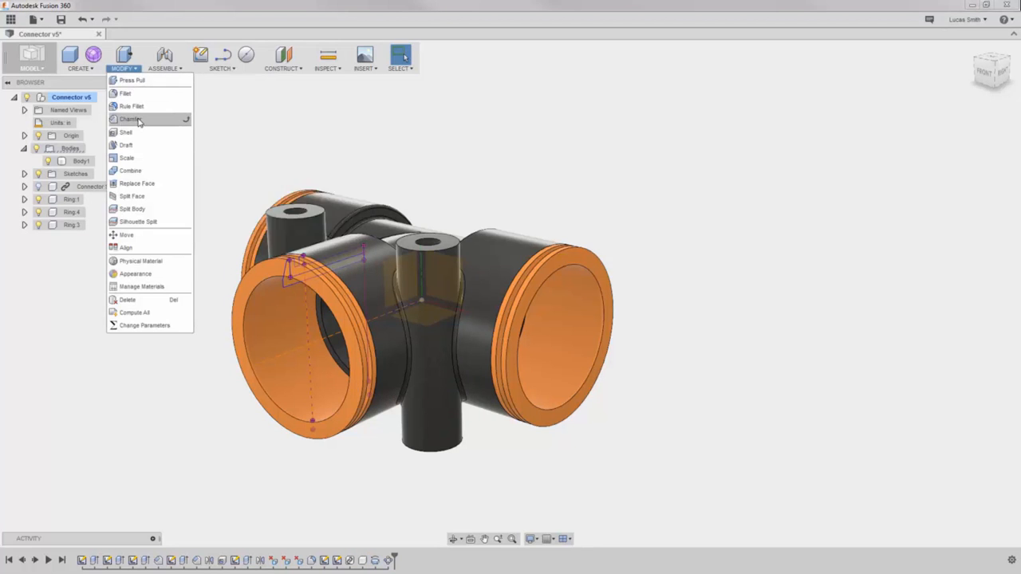
click(130, 118)
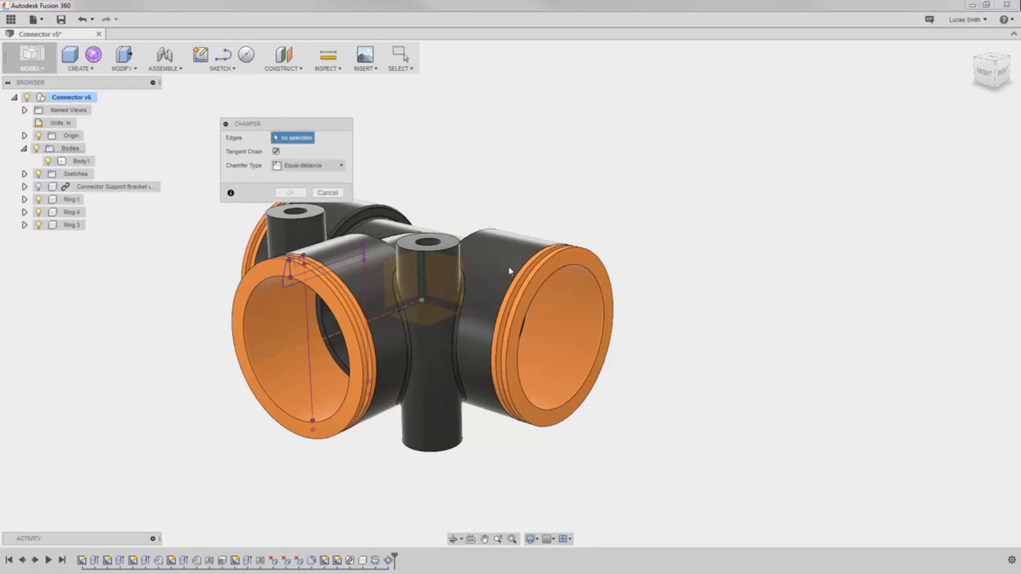
click(543, 265)
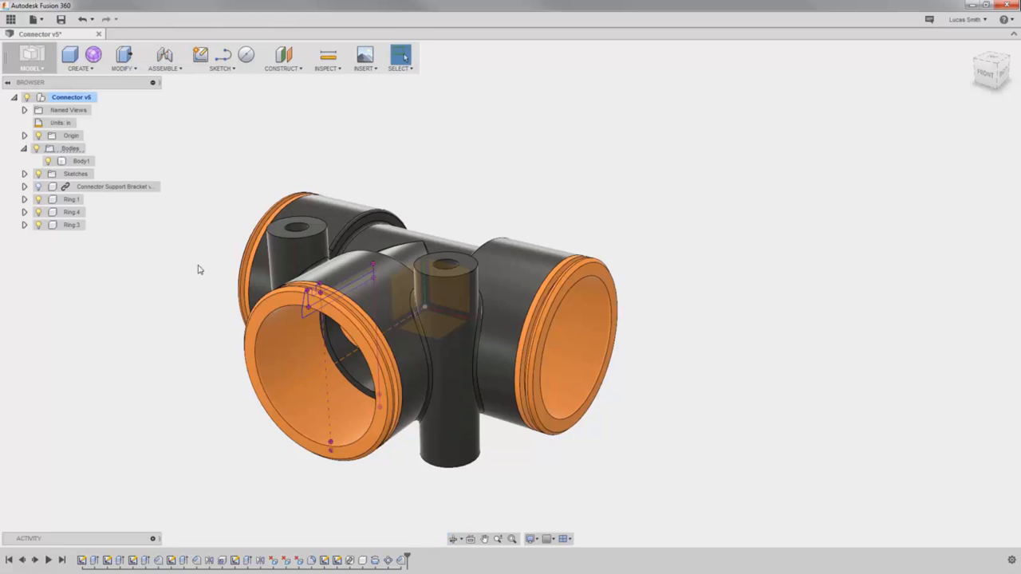
Step: Assign the ring components a shared dark blue appearance from the appearance library
right_click(199, 270)
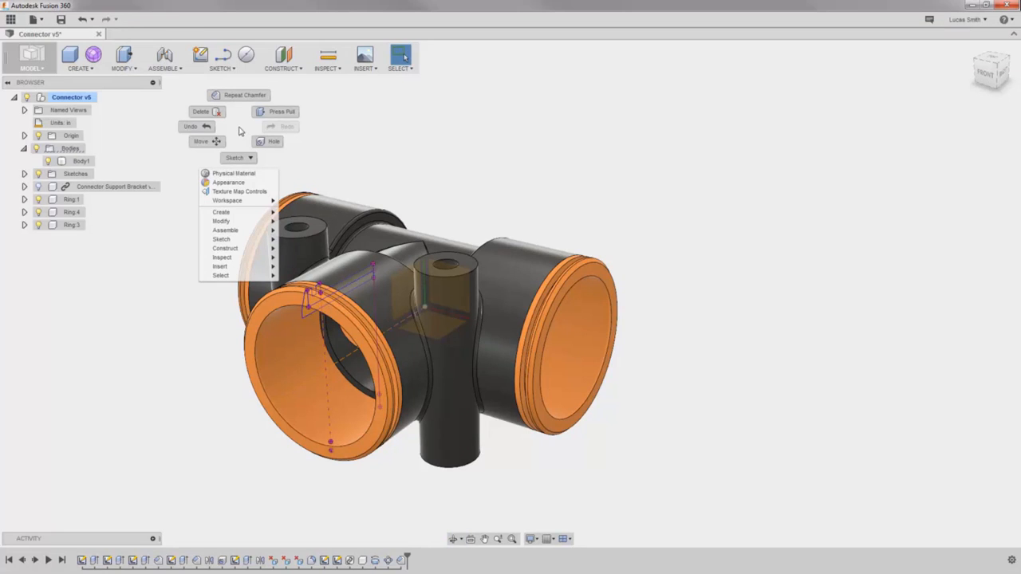
click(228, 182)
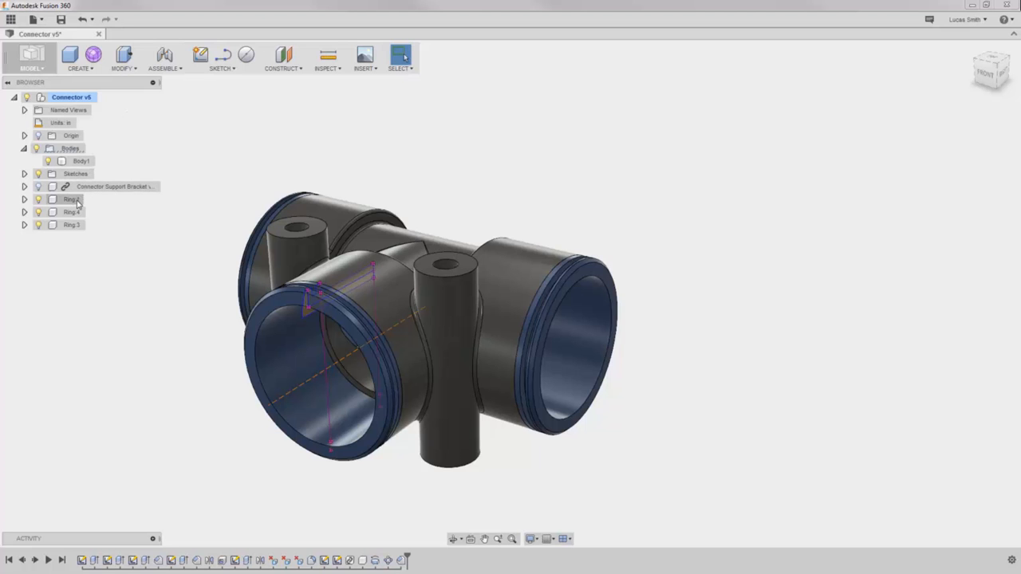
Step: Activate Ring 1 in the browser so the rest of the connector ghosts out
click(70, 198)
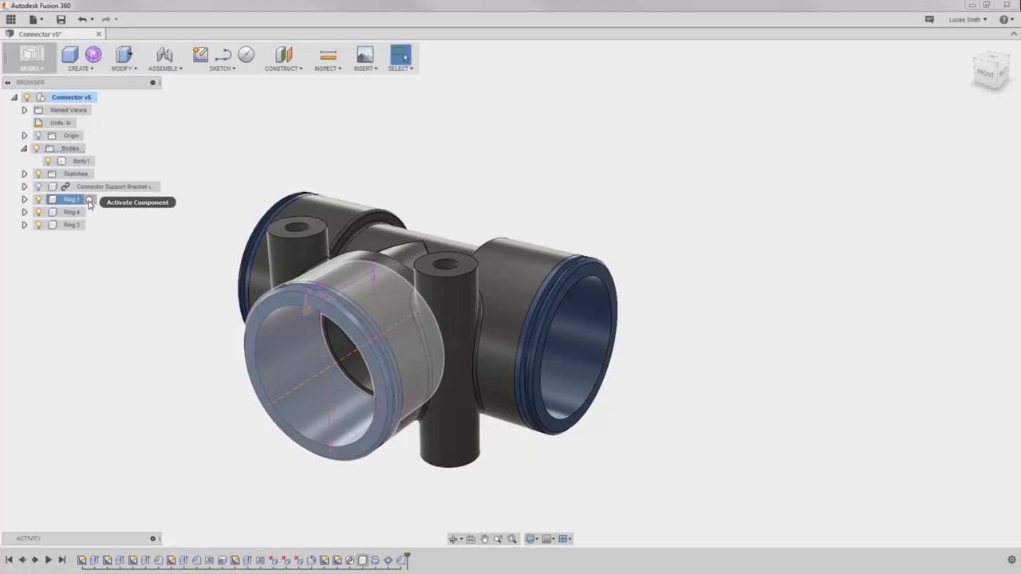
click(89, 199)
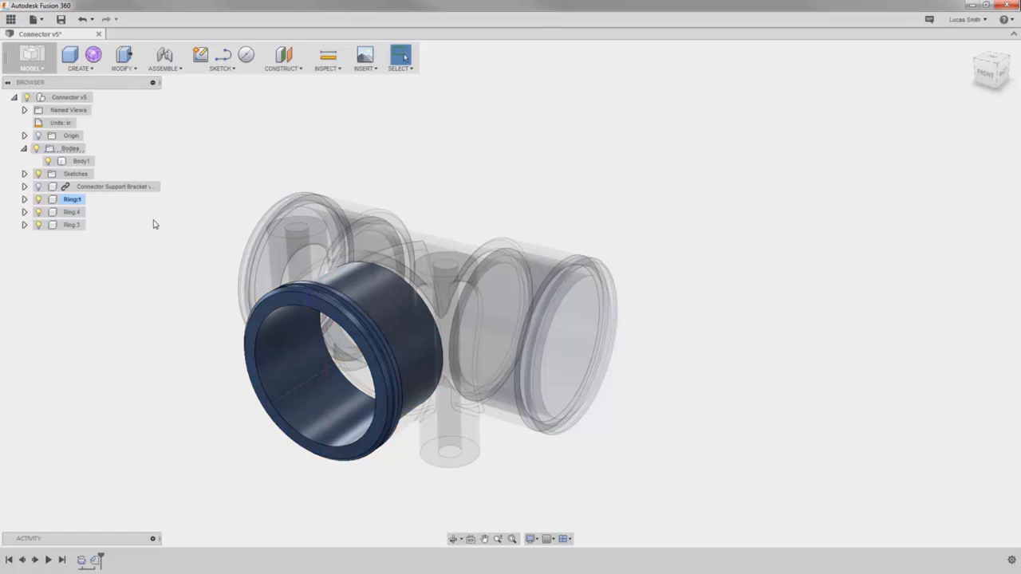
click(80, 57)
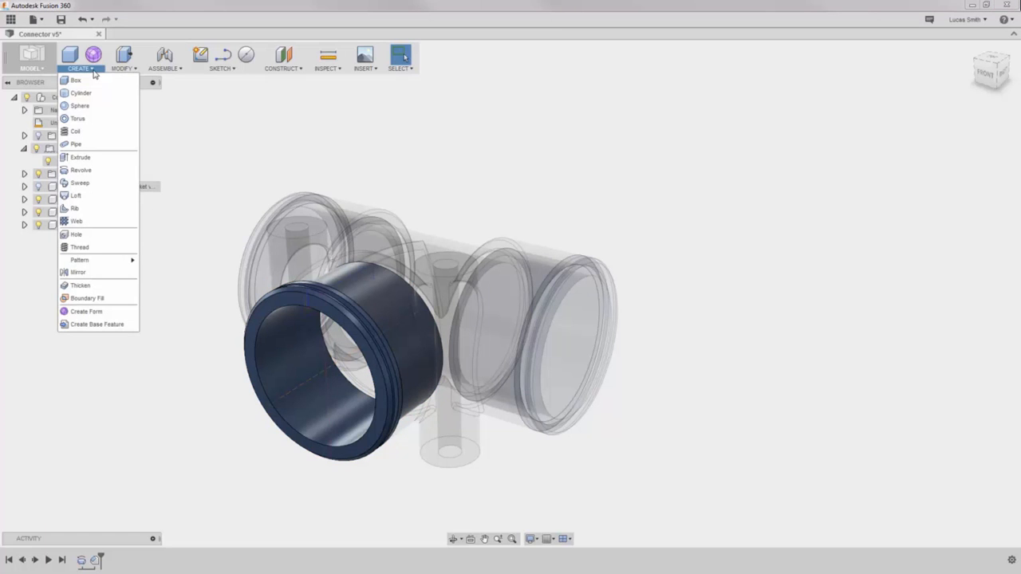
Step: Revolve a profile 360 degrees about its axis as a New Component nested in Ring 1
click(79, 169)
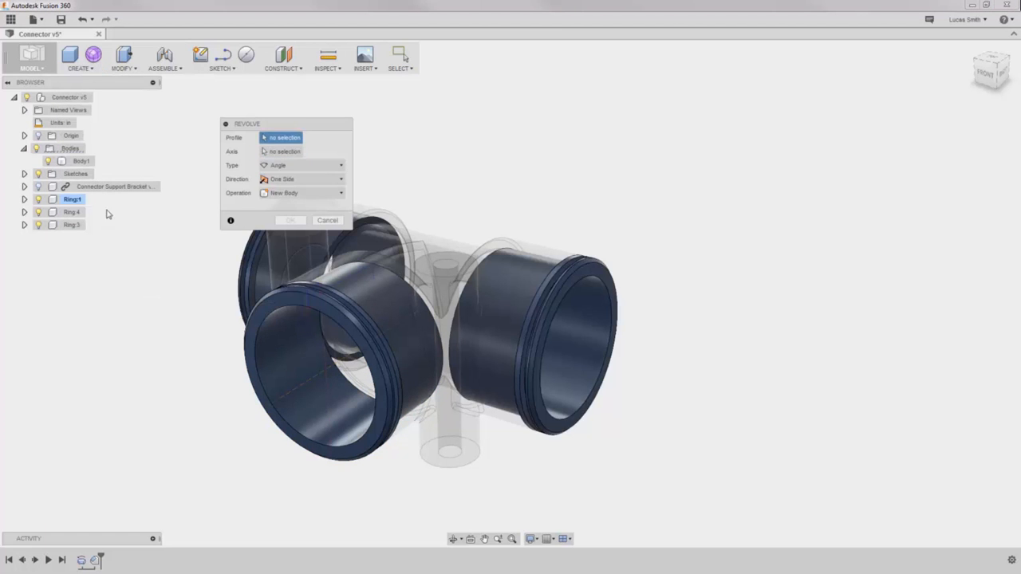
click(327, 303)
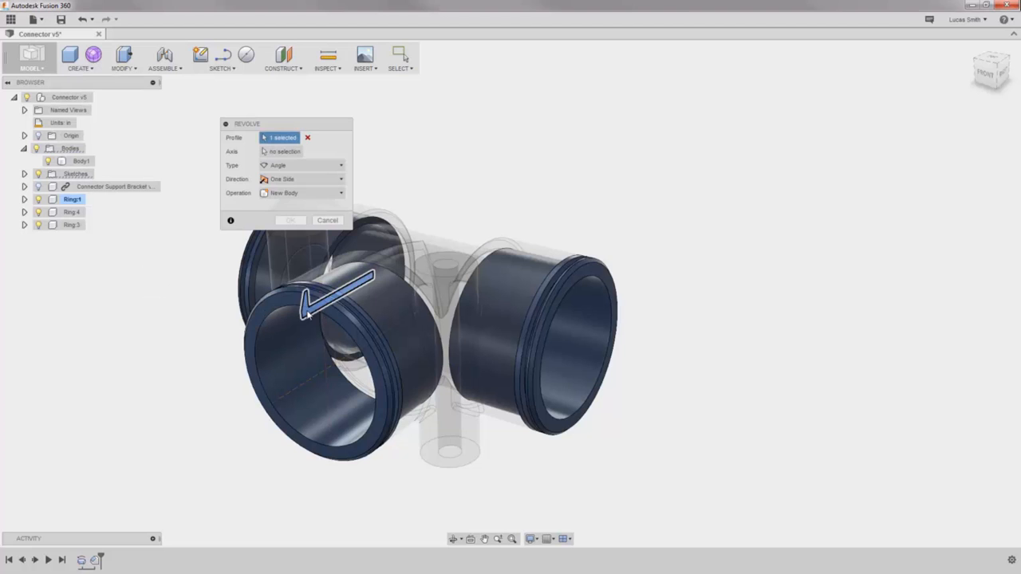
click(284, 151)
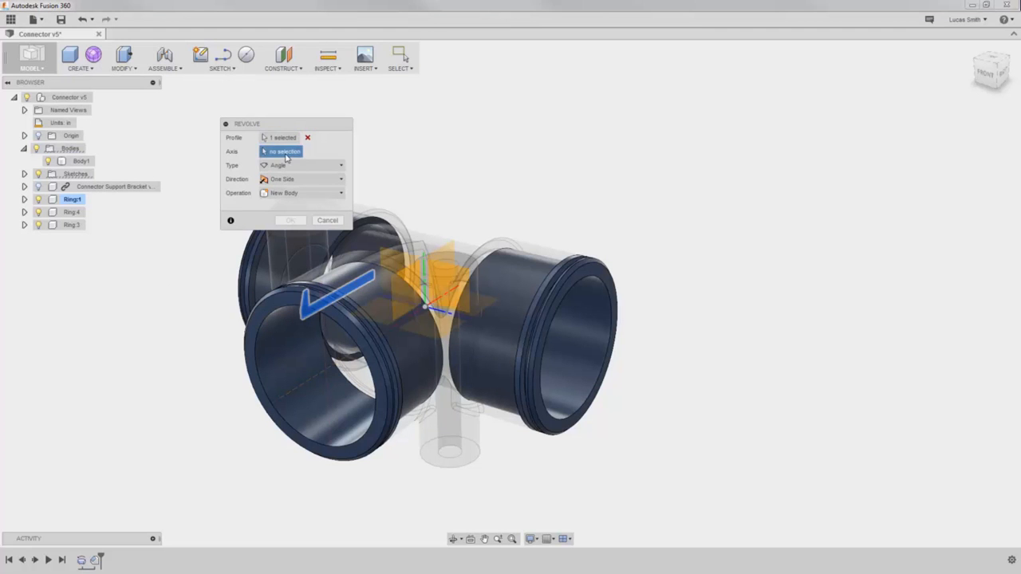
click(338, 309)
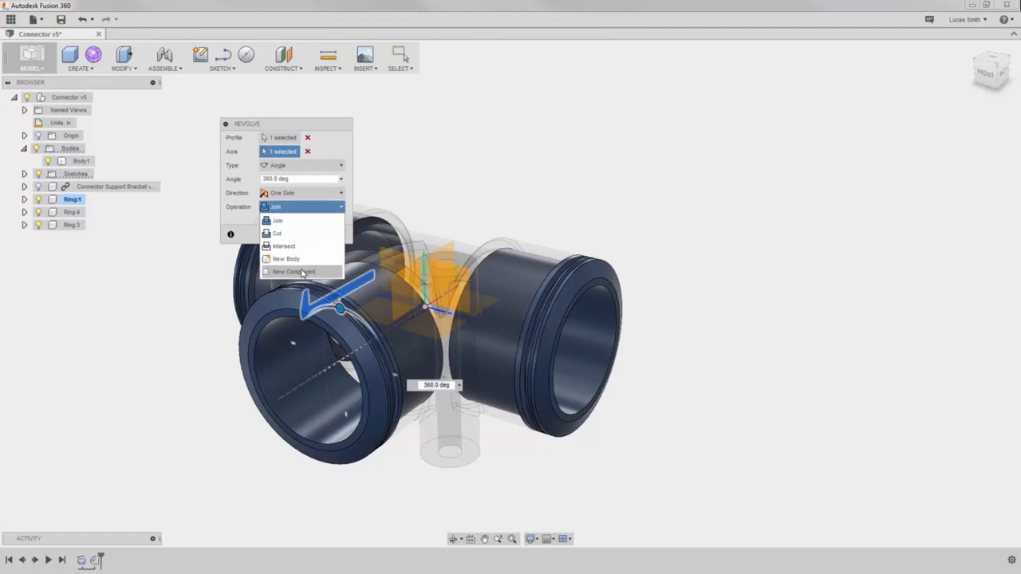
click(293, 271)
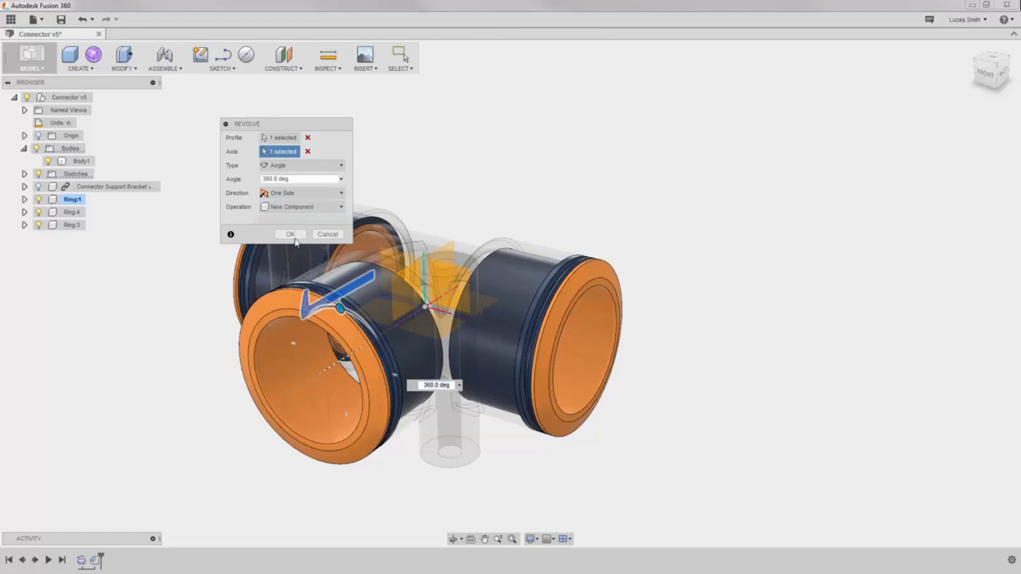
click(290, 233)
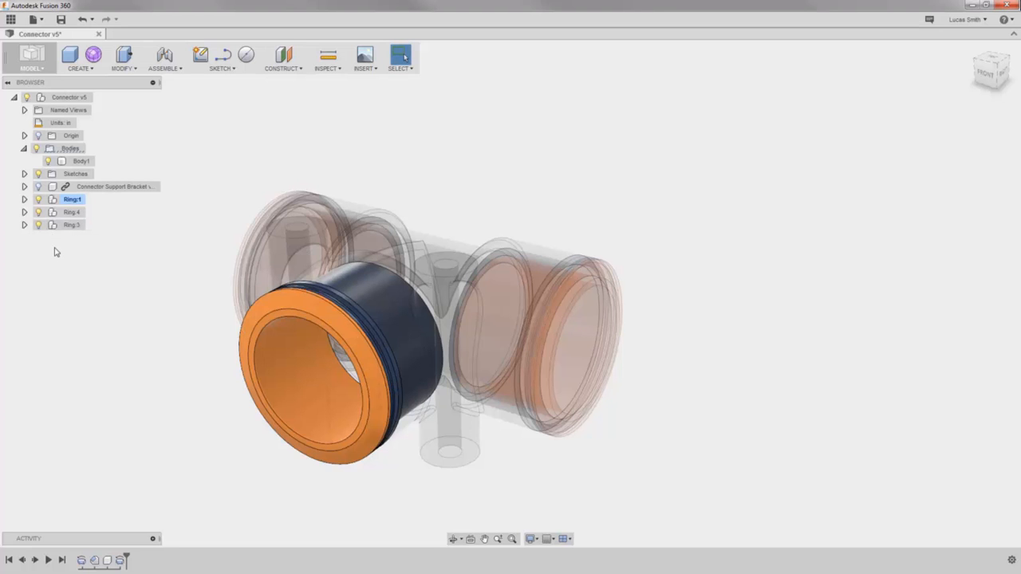
Step: Check Ring 3's contents, then reactivate the top-level Connector v5 assembly
click(24, 223)
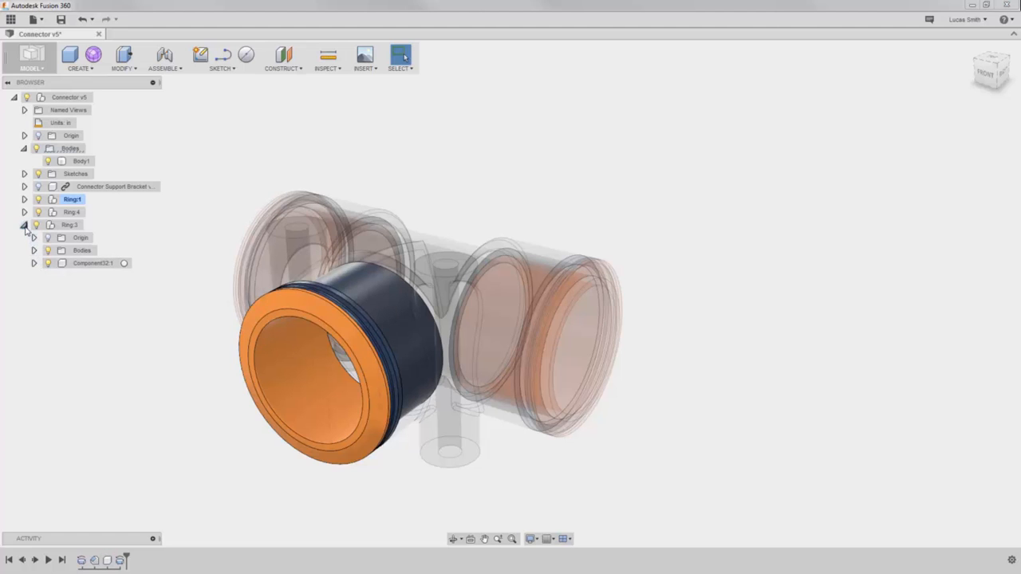
click(24, 223)
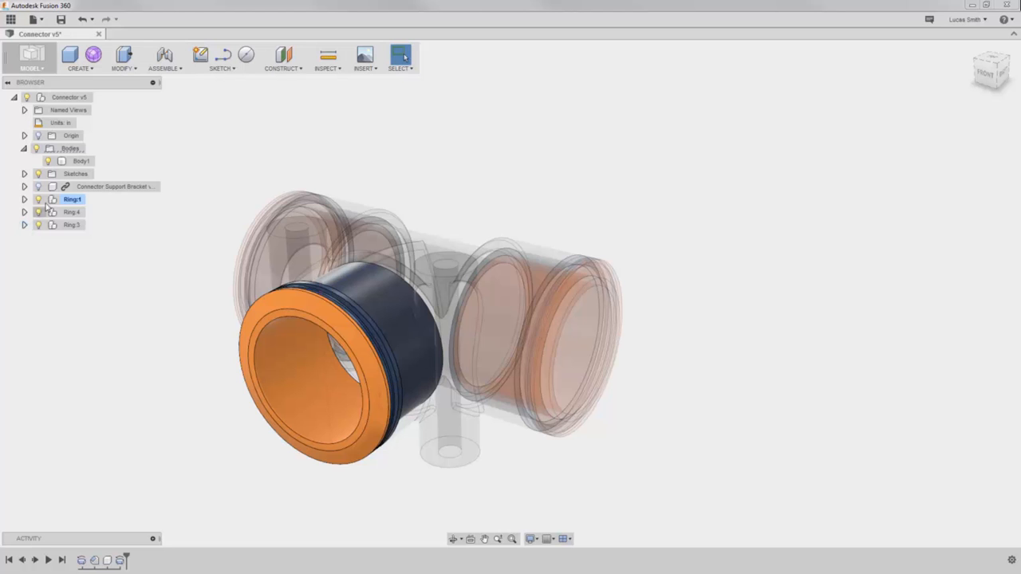
mouse_move(99, 97)
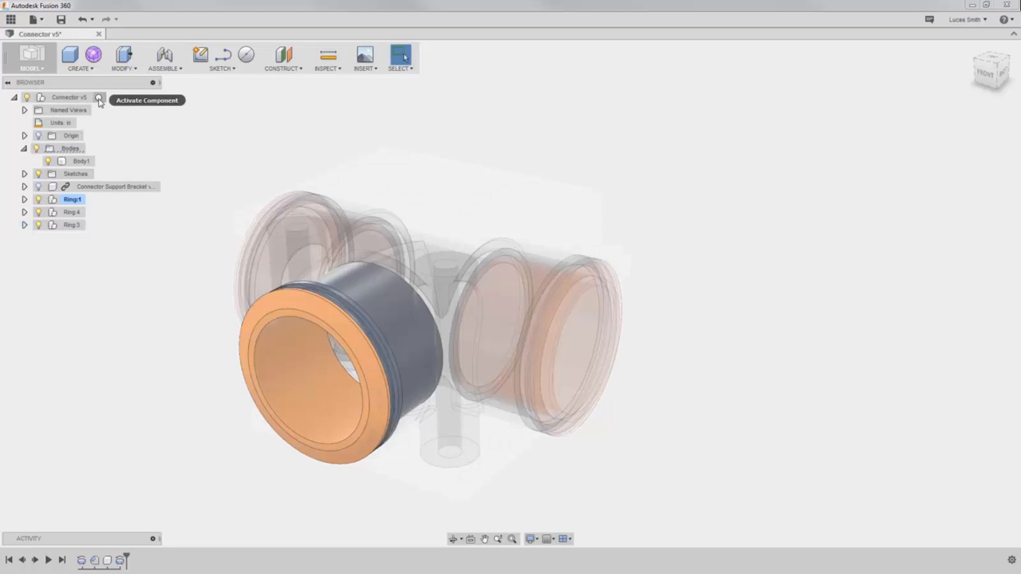
click(72, 97)
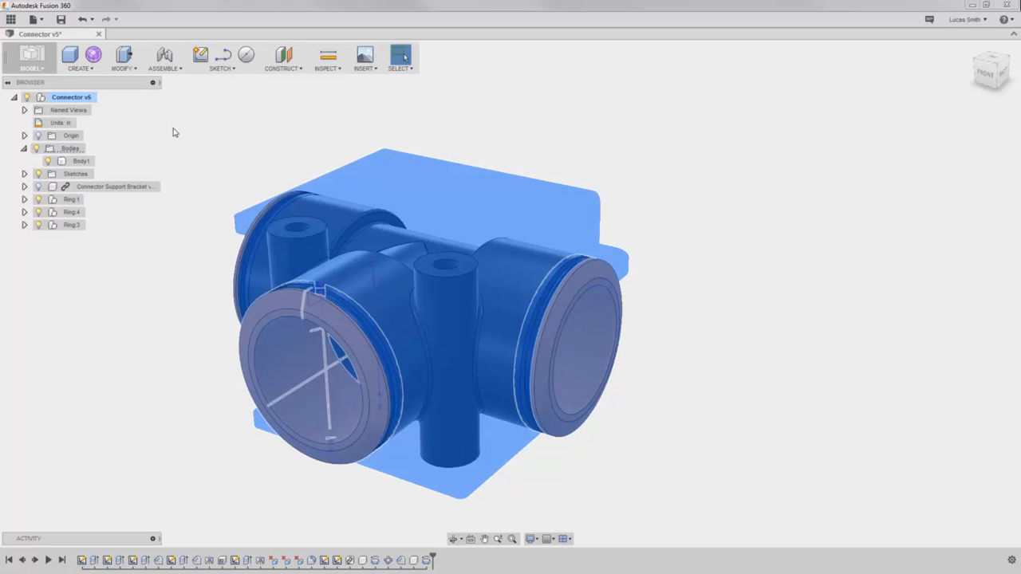